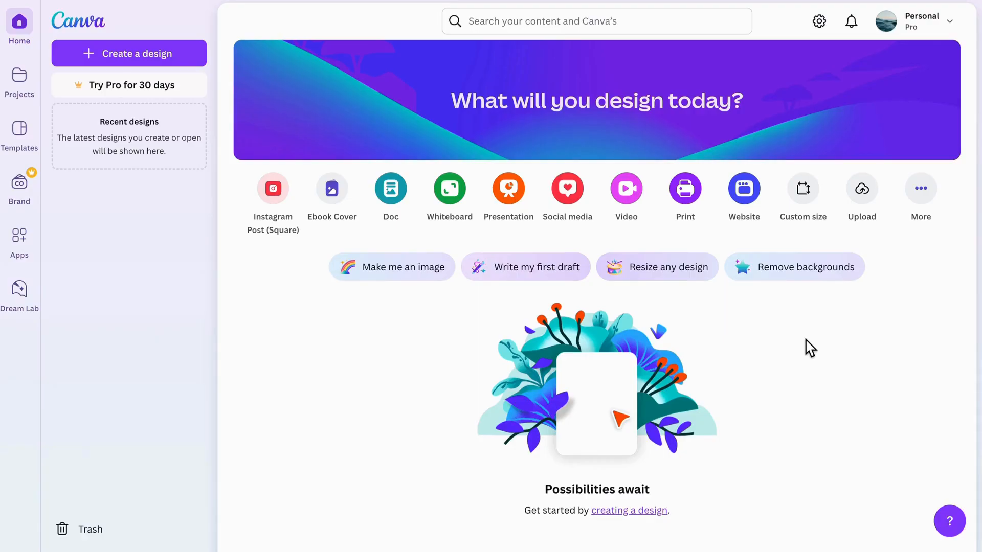
{"action": "mouse_move", "coordinate": [390, 188]}
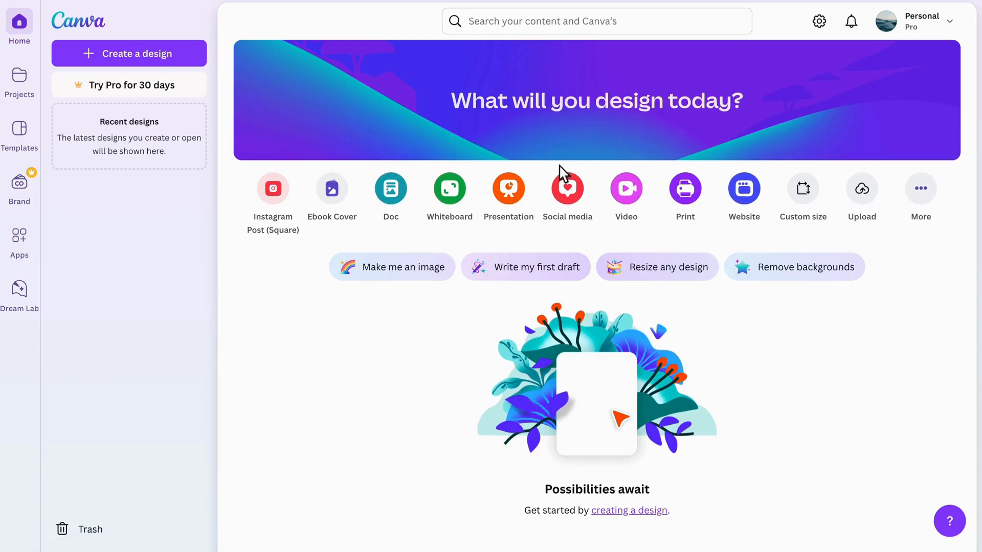
{"action": "mouse_move", "coordinate": [390, 189]}
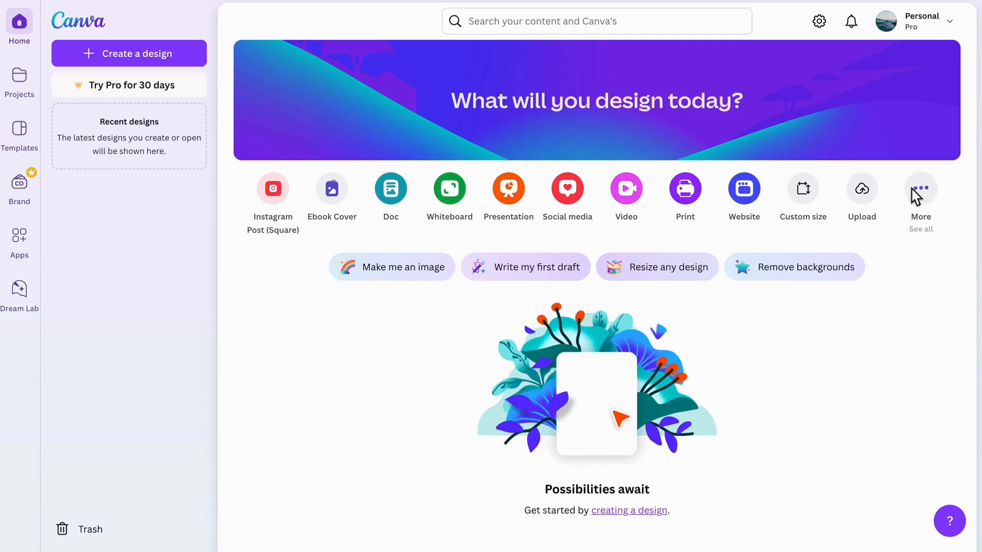
- Create a new blank design, searching sizes for 'a4' and picking one from the results
{"action": "left_click", "coordinate": [128, 53]}
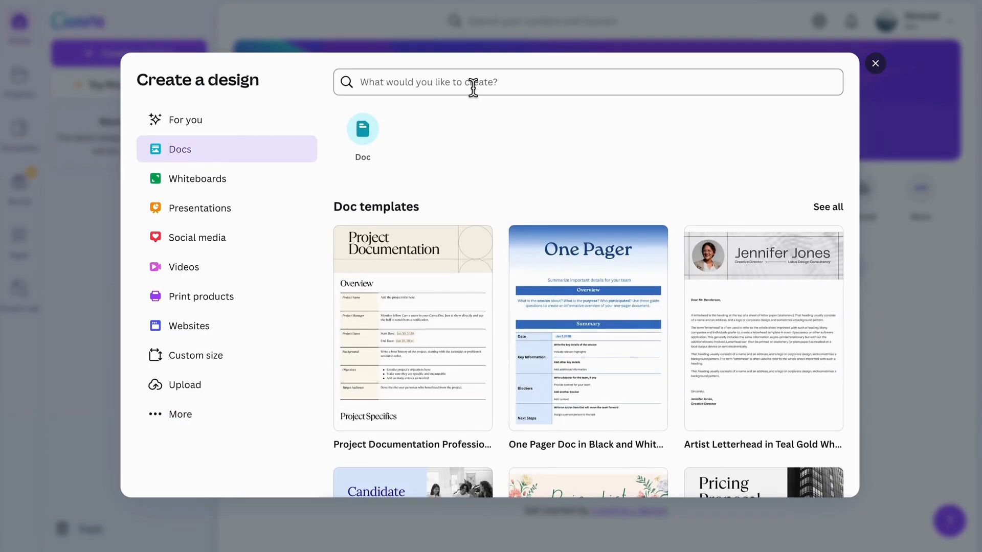
{"action": "type", "text": "a4"}
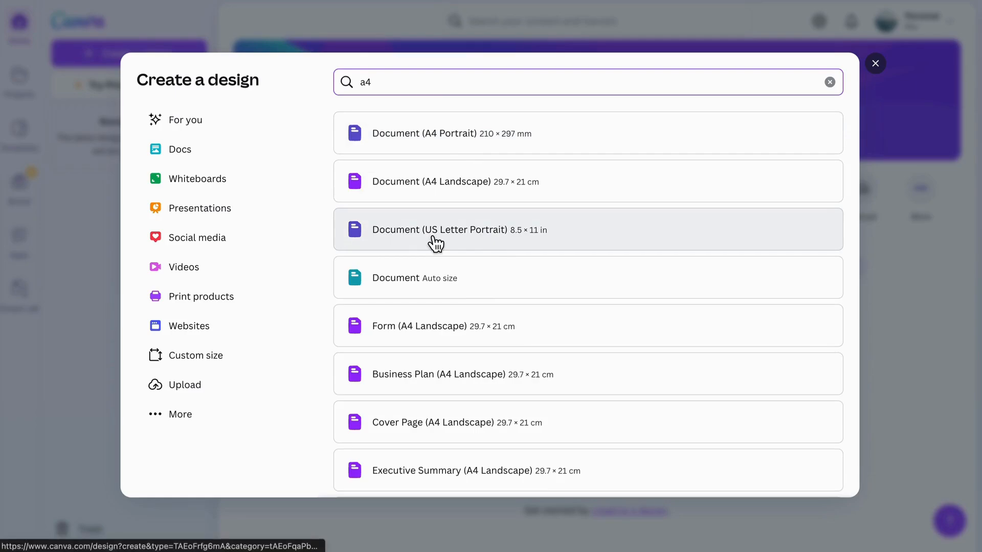
{"action": "left_click", "coordinate": [874, 64]}
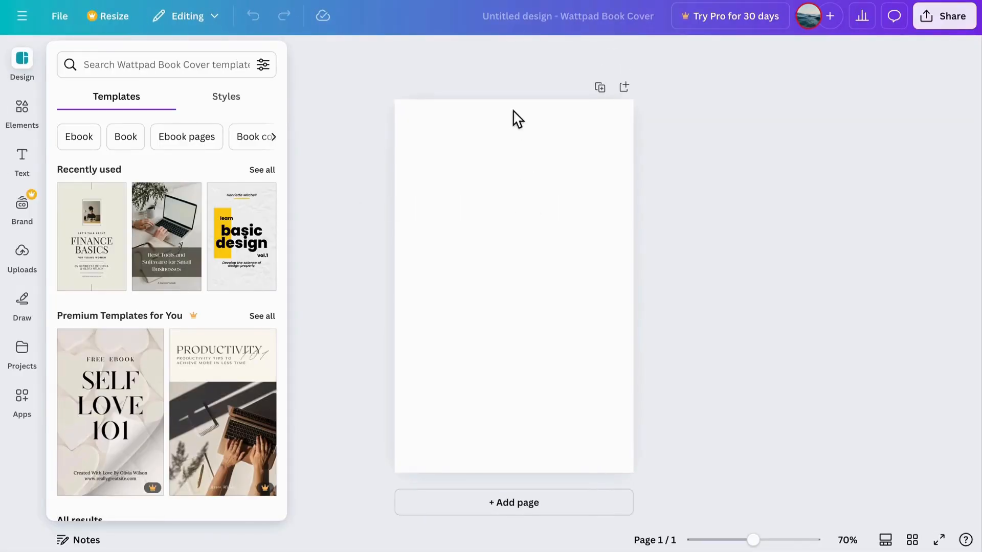
{"action": "mouse_move", "coordinate": [620, 260]}
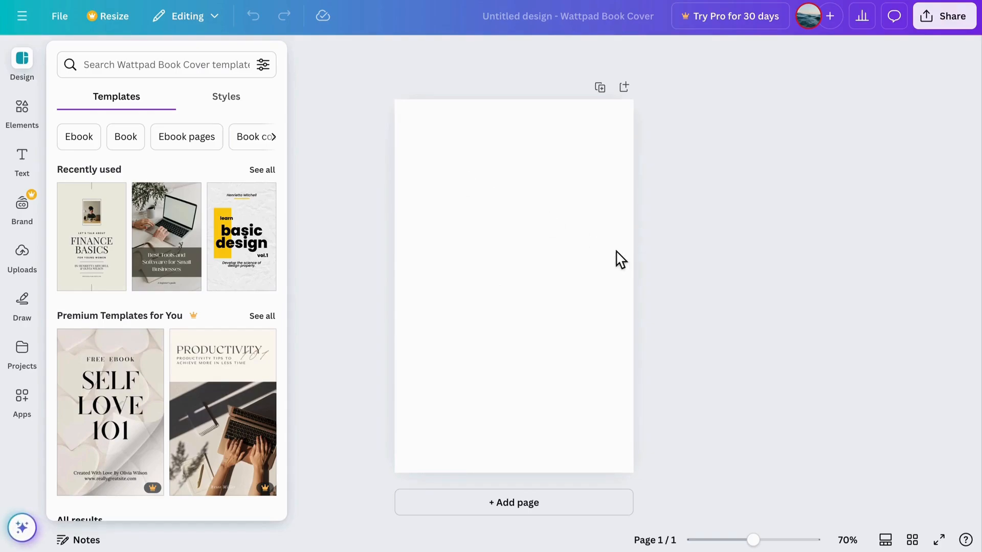
{"action": "mouse_move", "coordinate": [216, 100]}
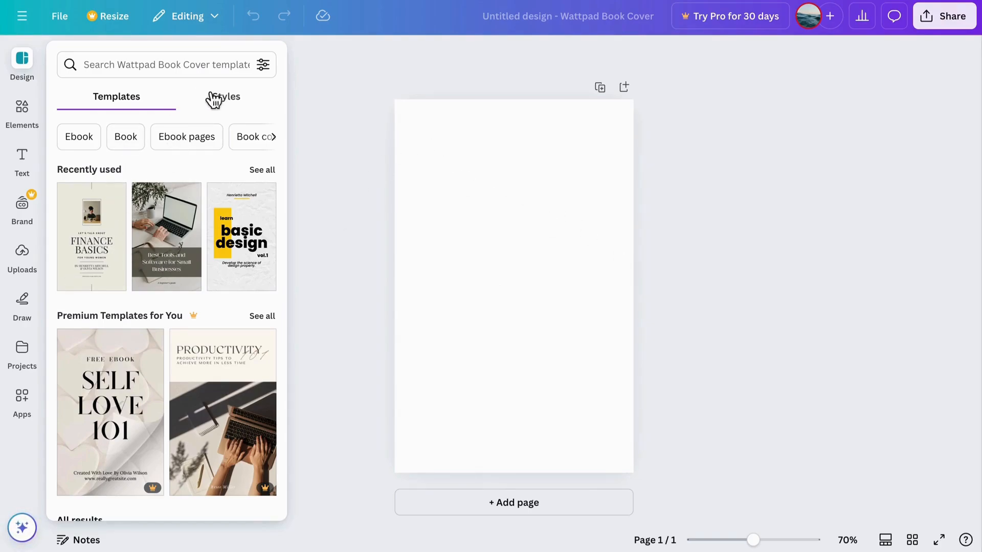
{"action": "mouse_move", "coordinate": [109, 225]}
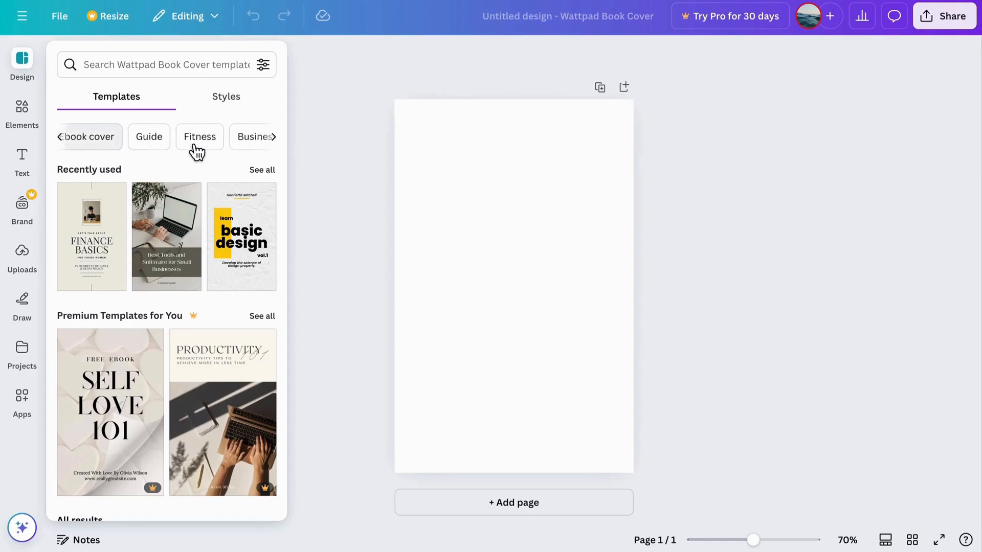
{"action": "left_click", "coordinate": [166, 64]}
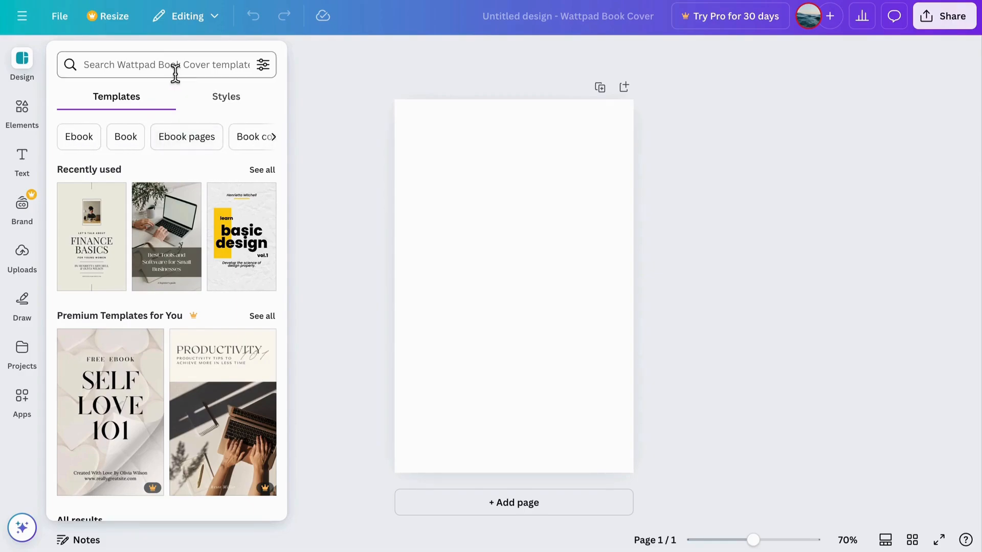
- Search templates for 'ebook multiple pages' and bring up the Finance Basics ebook template
{"action": "type", "text": "ebook"}
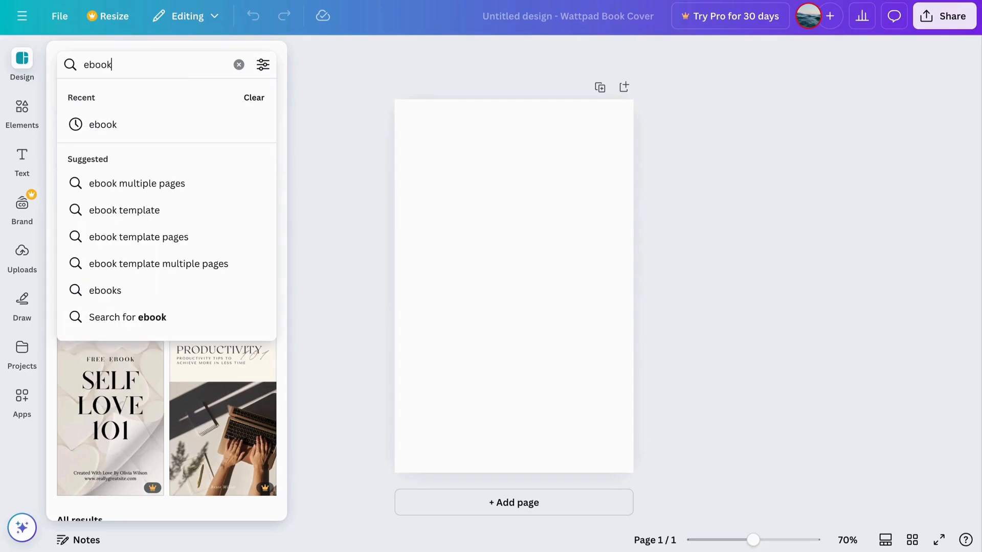
{"action": "left_click", "coordinate": [136, 183]}
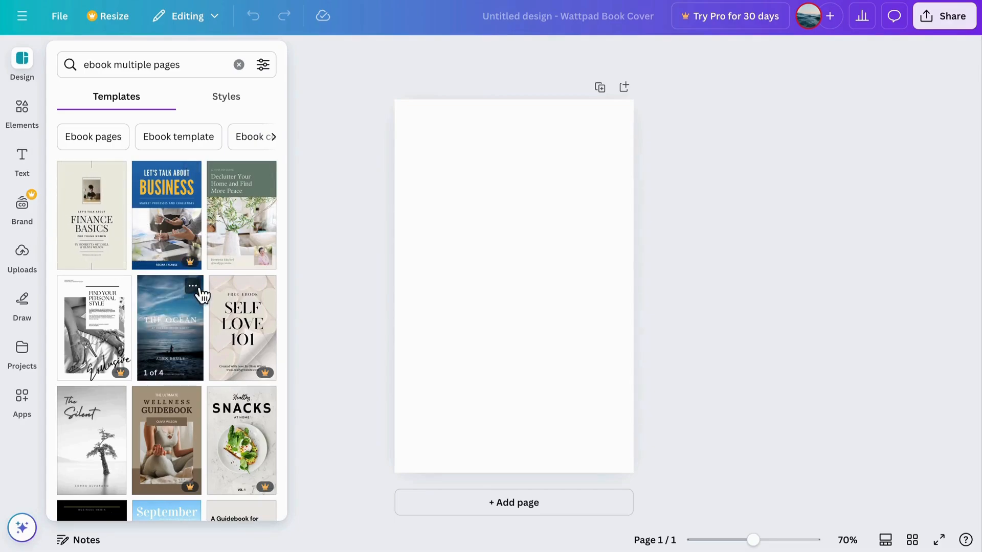
{"action": "mouse_move", "coordinate": [109, 212]}
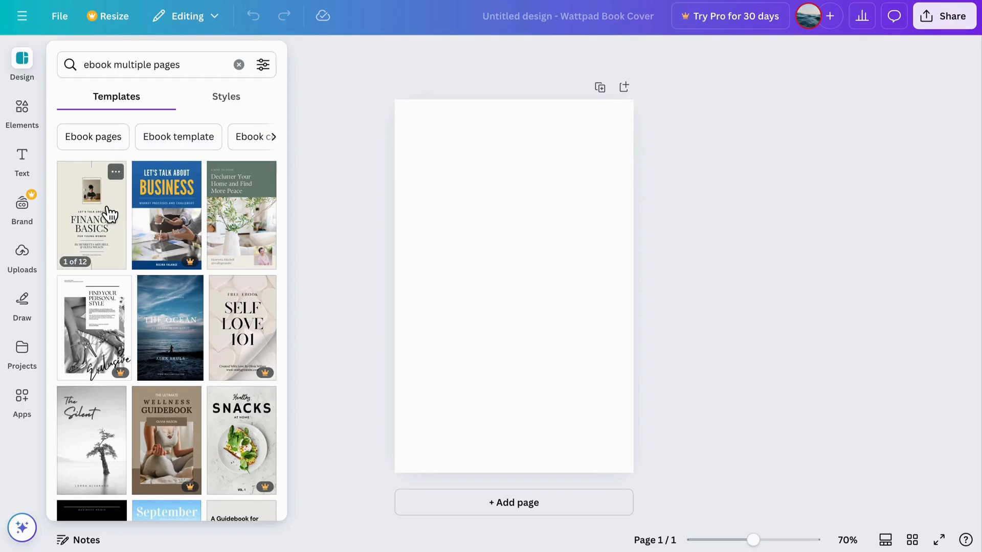
{"action": "scroll", "scroll_direction": "down", "scroll_amount": 3}
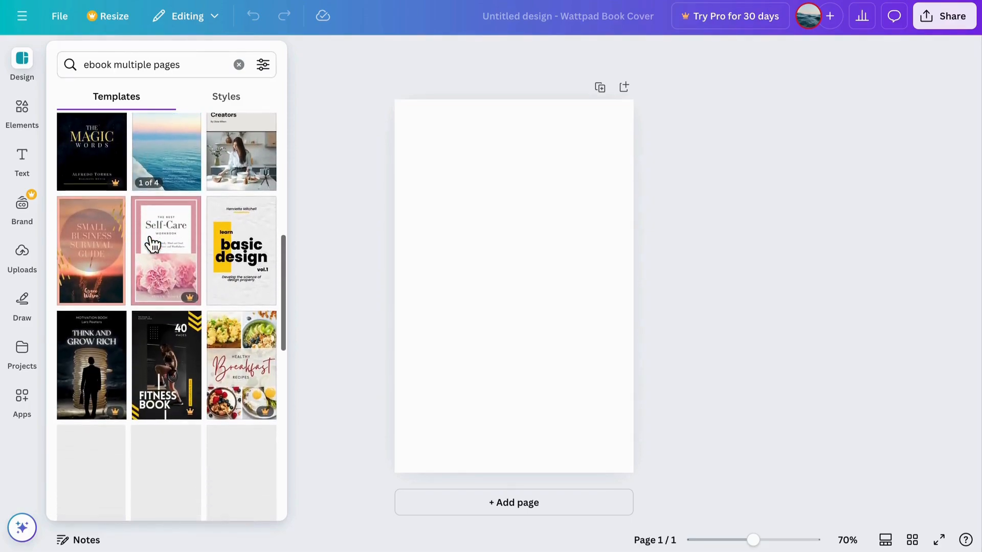
{"action": "scroll", "scroll_direction": "down", "scroll_amount": 3}
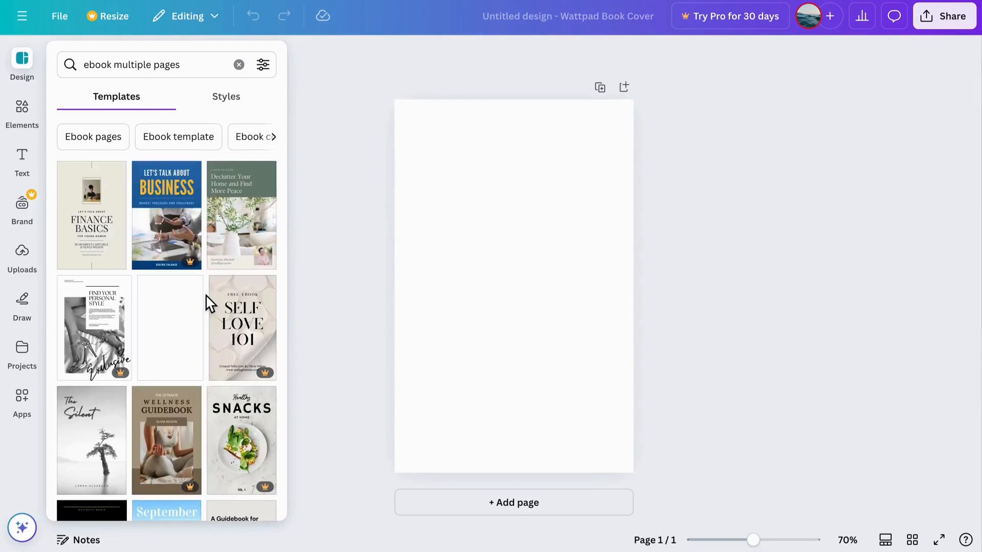
{"action": "scroll", "scroll_direction": "down", "scroll_amount": 3}
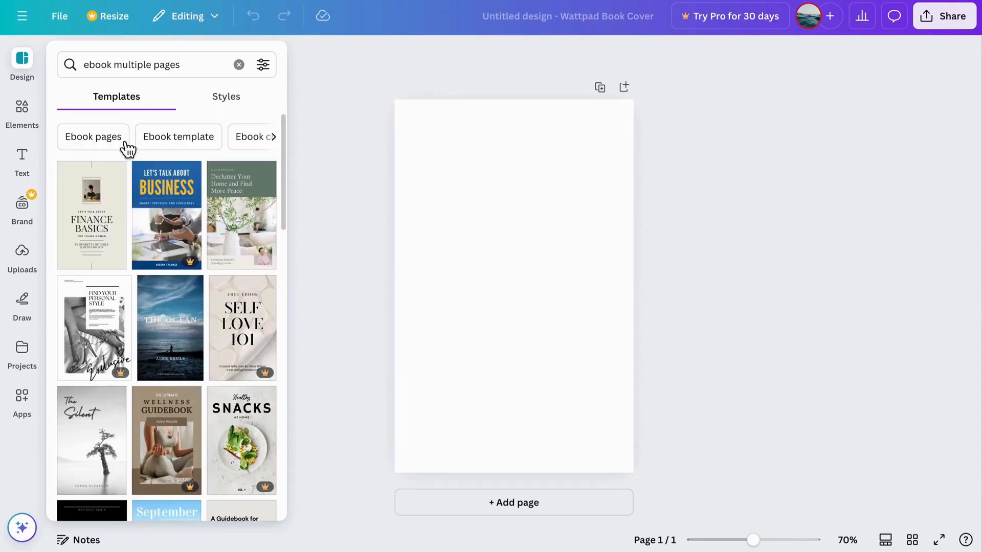
{"action": "left_click", "coordinate": [91, 214]}
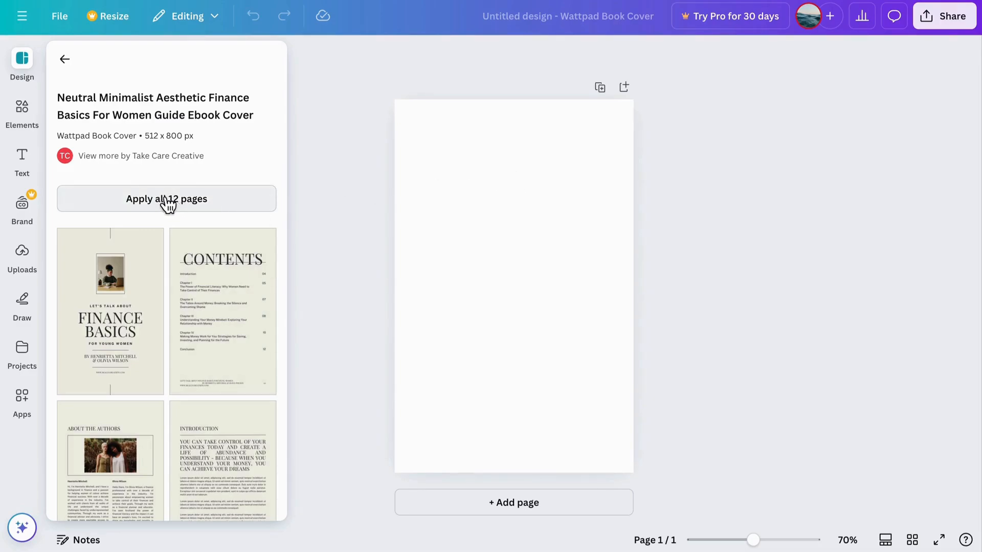
{"action": "mouse_move", "coordinate": [347, 188]}
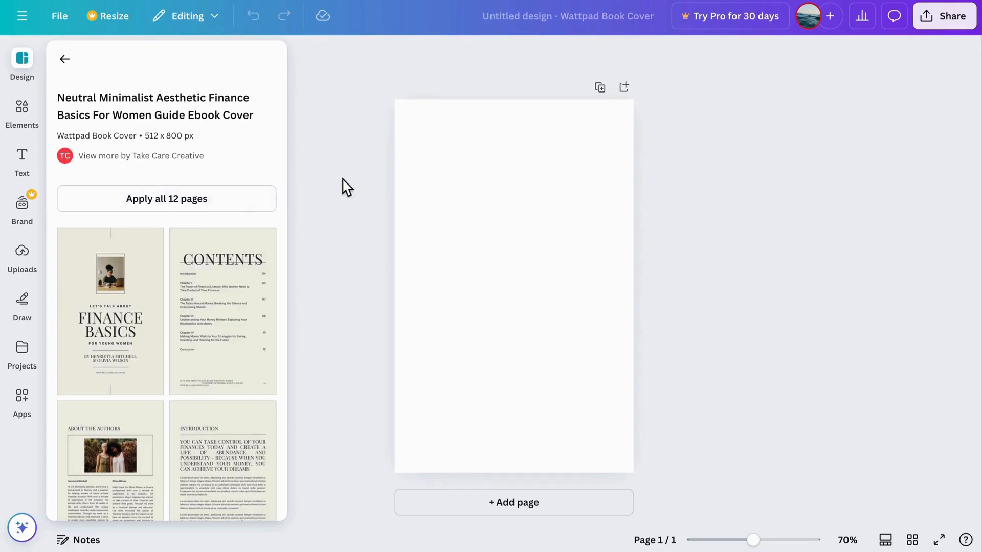
{"action": "mouse_move", "coordinate": [223, 201]}
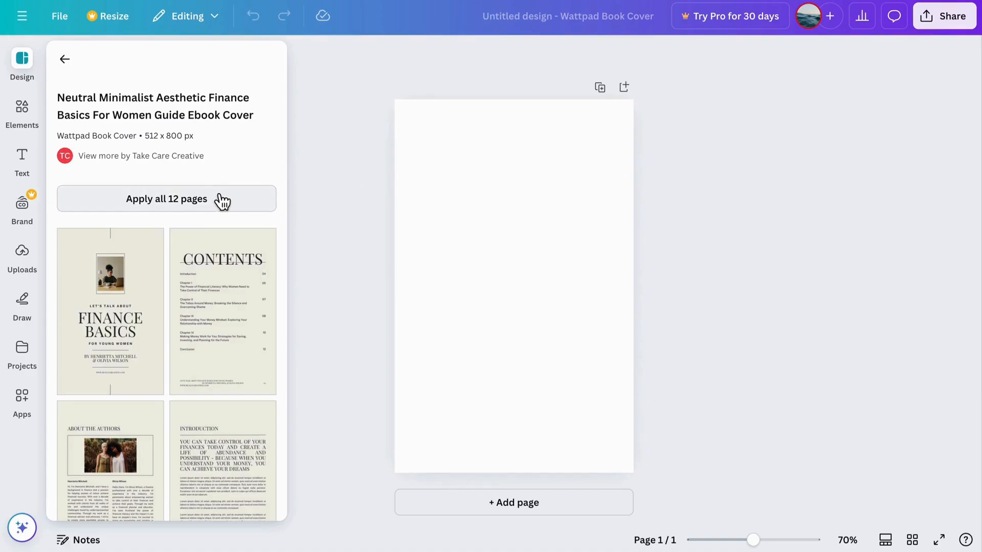
- Apply all 12 pages of the Finance Basics template to the design
{"action": "left_click", "coordinate": [165, 199]}
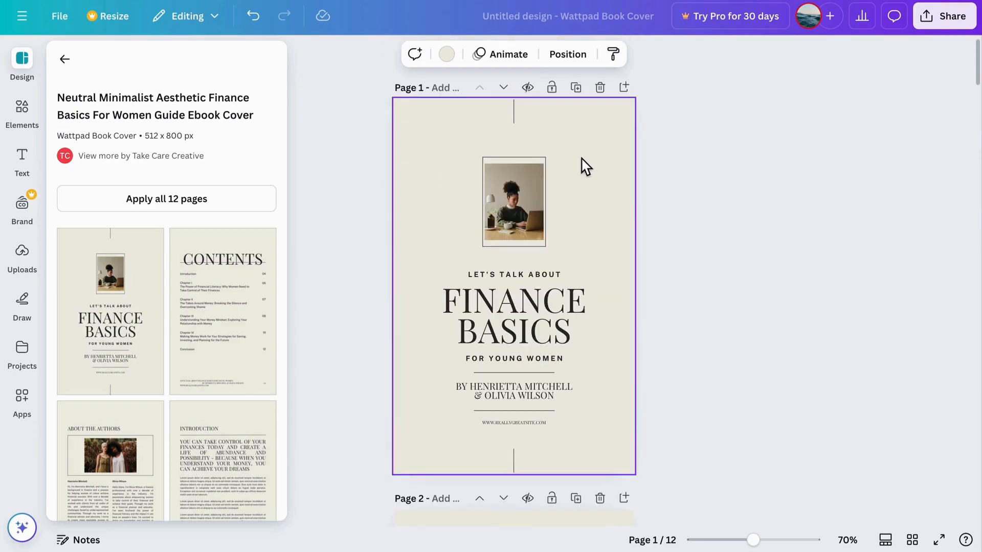
- Replace the FINANCE BASICS cover title with HEALTH
{"action": "left_click", "coordinate": [63, 59]}
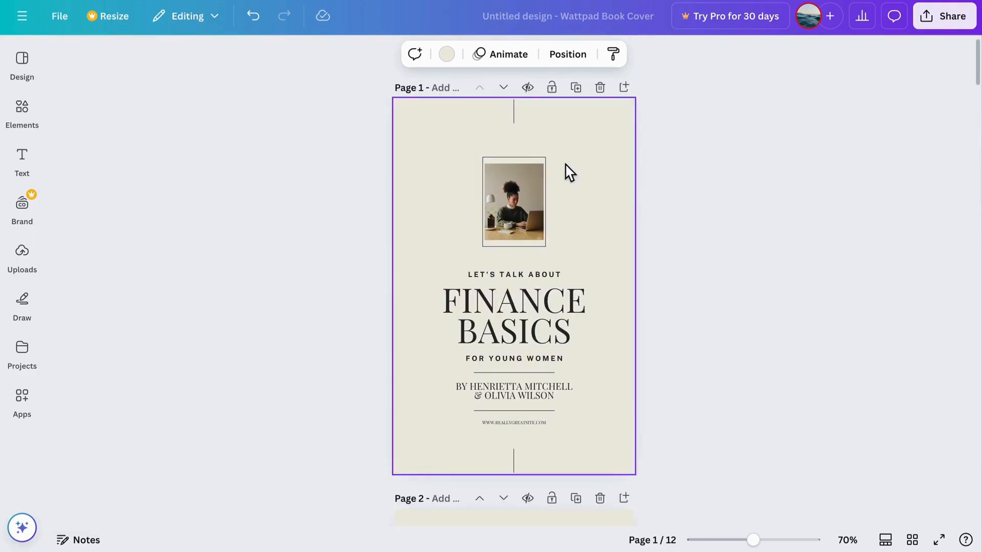
{"action": "left_click", "coordinate": [514, 202]}
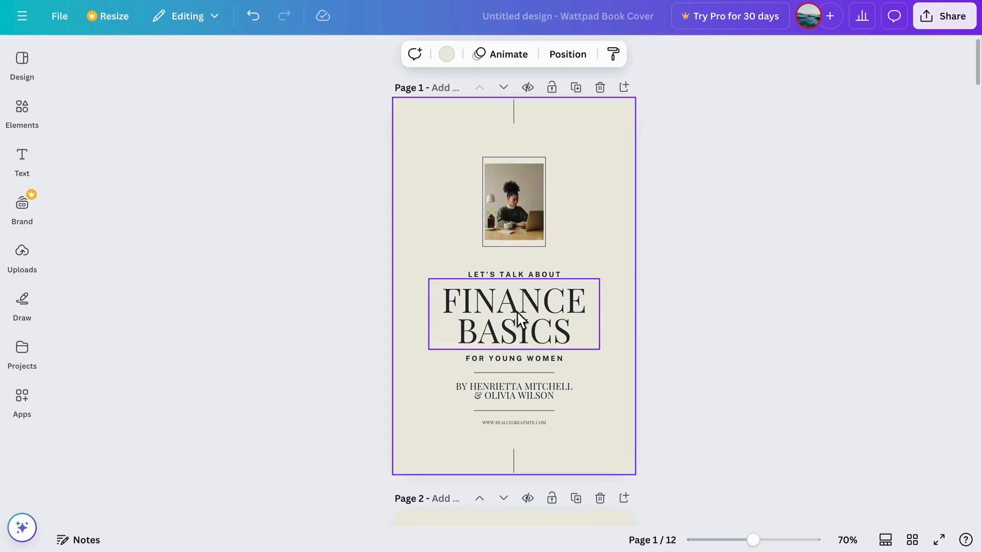
{"action": "double_click", "coordinate": [514, 313]}
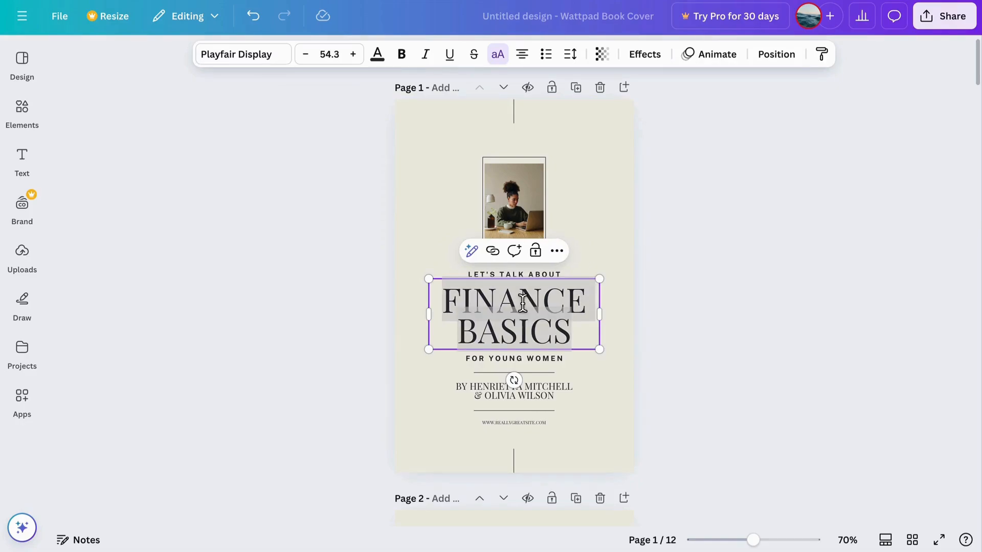
{"action": "type", "text": "H"}
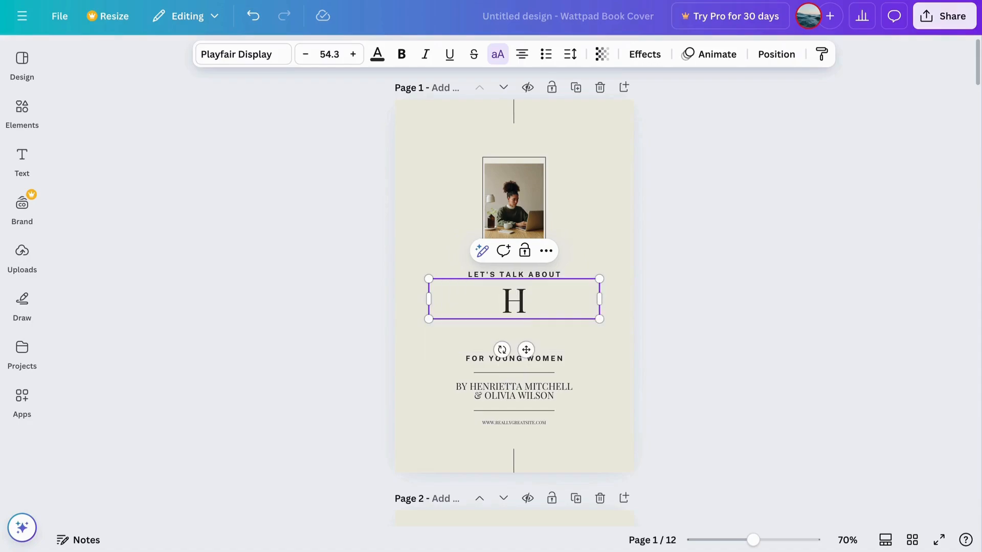
{"action": "type", "text": "EALTH & FITNESS"}
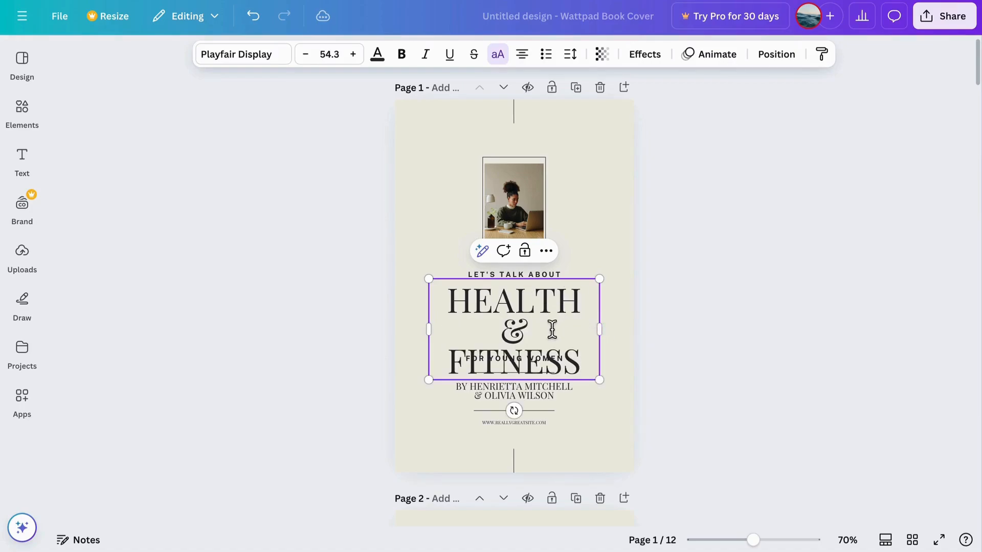
- Set the title's font size to 48 and enter the subtitle text FOR EVERY
{"action": "left_click", "coordinate": [328, 54]}
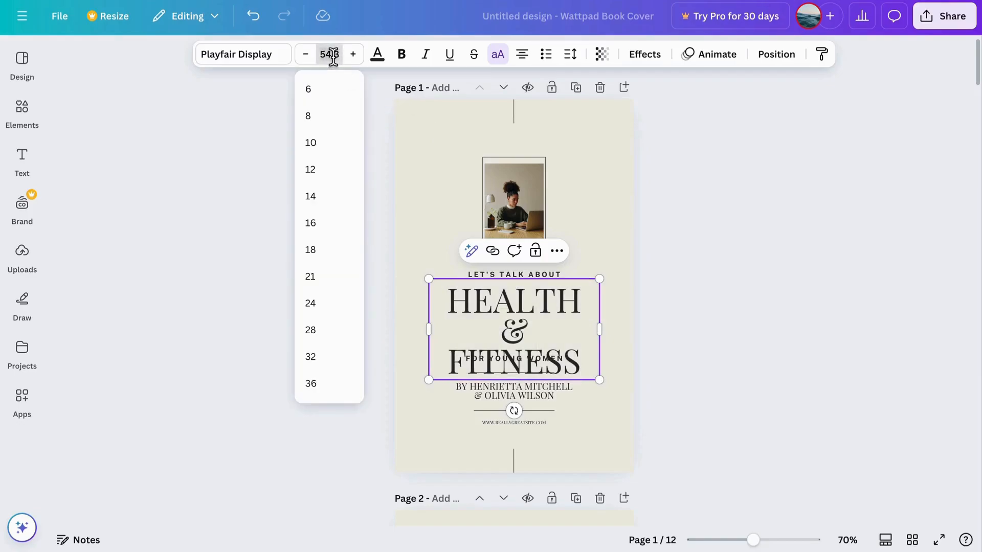
{"action": "type", "text": "48"}
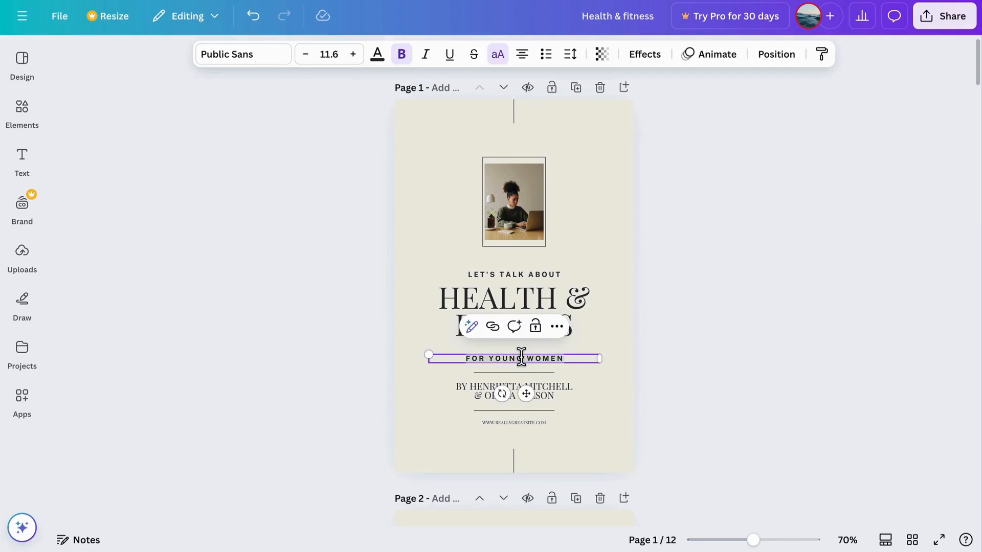
{"action": "type", "text": "FOR EVERYBODY"}
{"action": "left_click", "coordinate": [513, 390]}
{"action": "type", "text": "BY YOUR NAME HERE"}
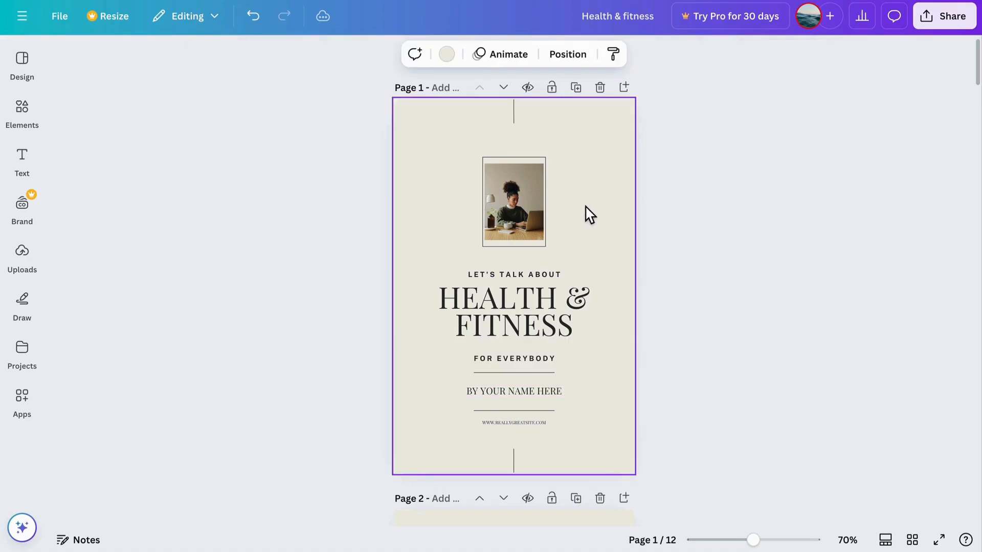
{"action": "mouse_move", "coordinate": [600, 235]}
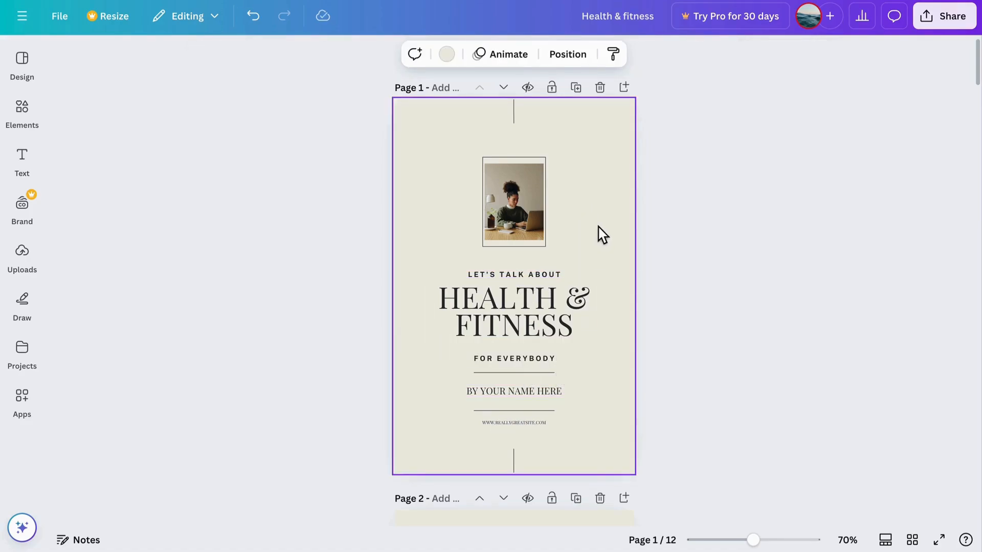
- Select the woman's cover photo, then deselect it before browsing elements
{"action": "left_click", "coordinate": [514, 202]}
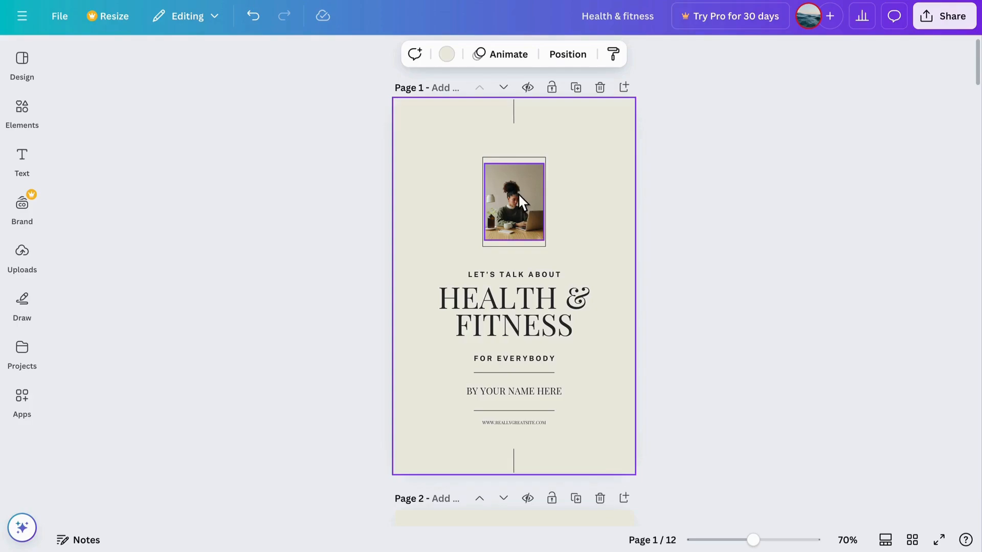
{"action": "mouse_move", "coordinate": [529, 207]}
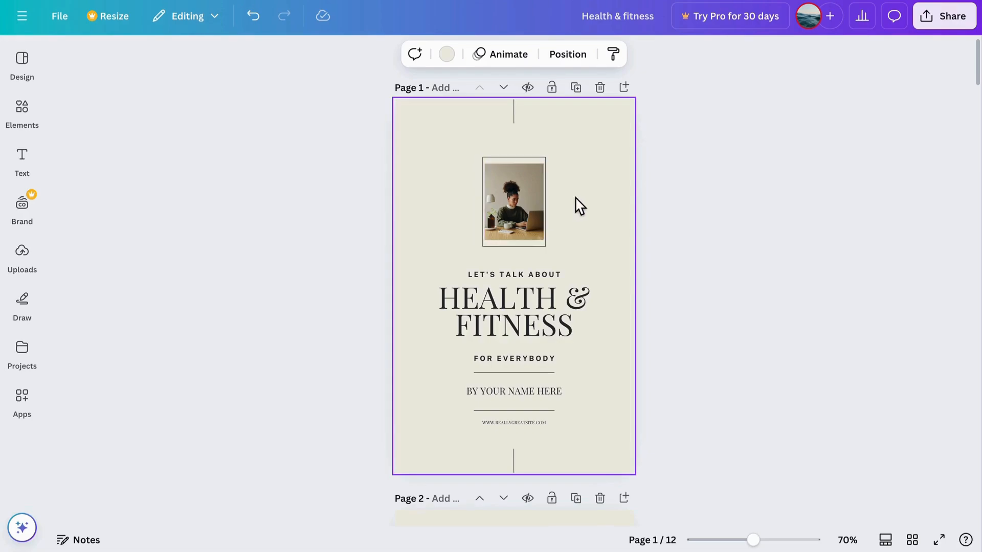
{"action": "mouse_move", "coordinate": [450, 192]}
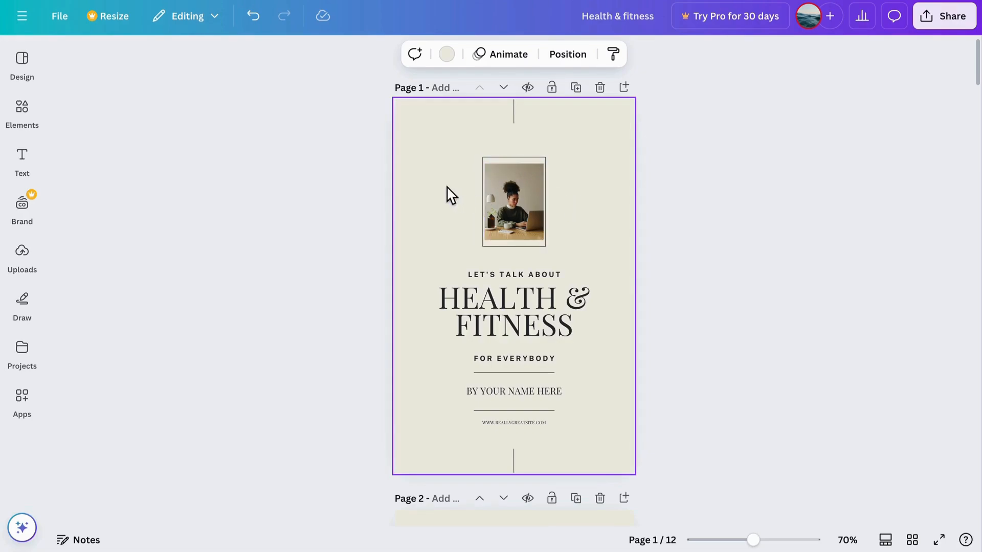
{"action": "left_click", "coordinate": [21, 113]}
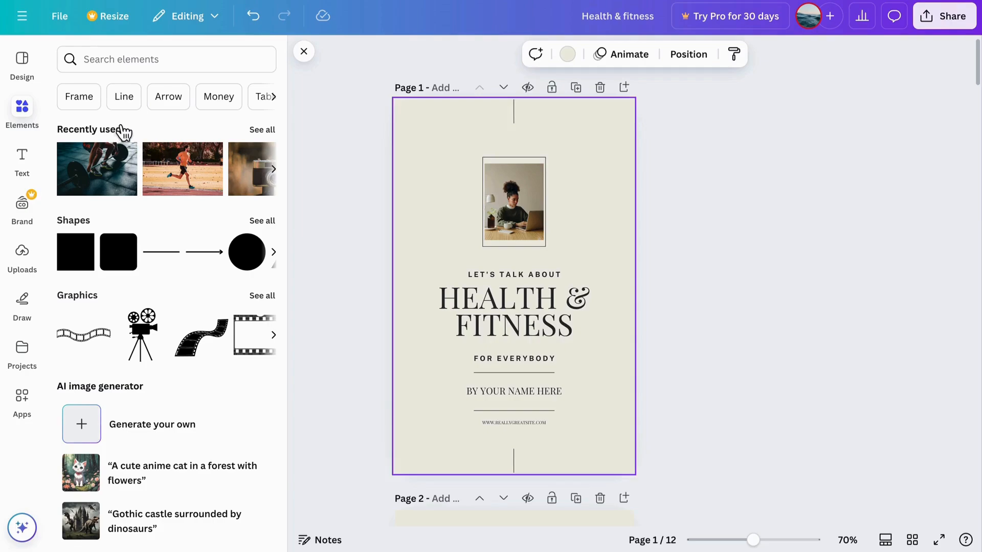
- Search Elements photos for 'fitness' and drop the barbell lifter photo into the cover's image frame
{"action": "left_click", "coordinate": [165, 59]}
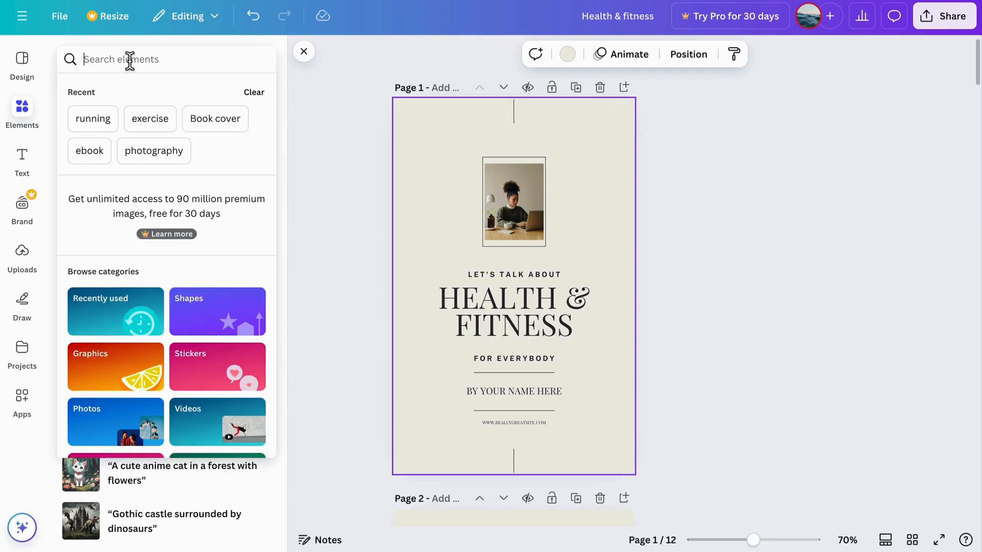
{"action": "type", "text": "fitness"}
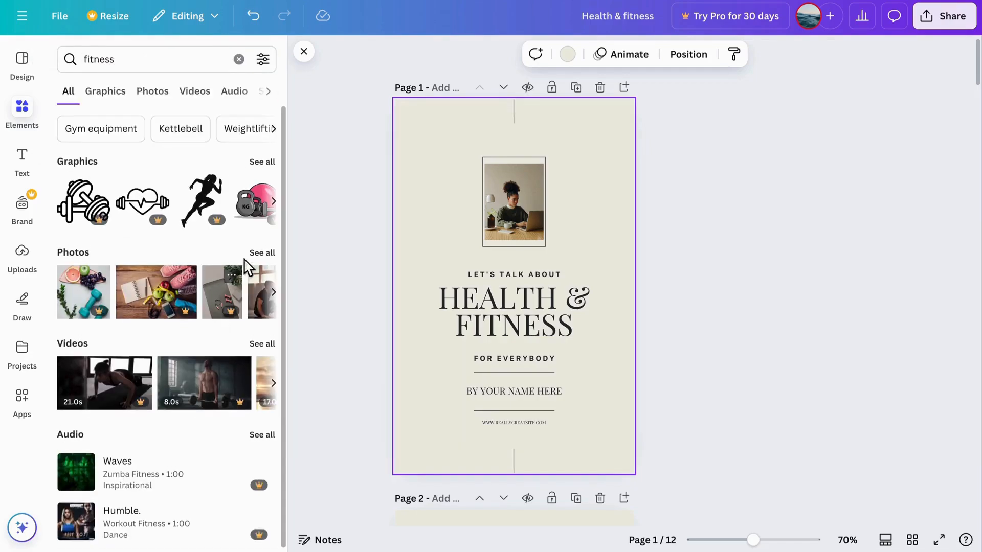
{"action": "left_click", "coordinate": [153, 91]}
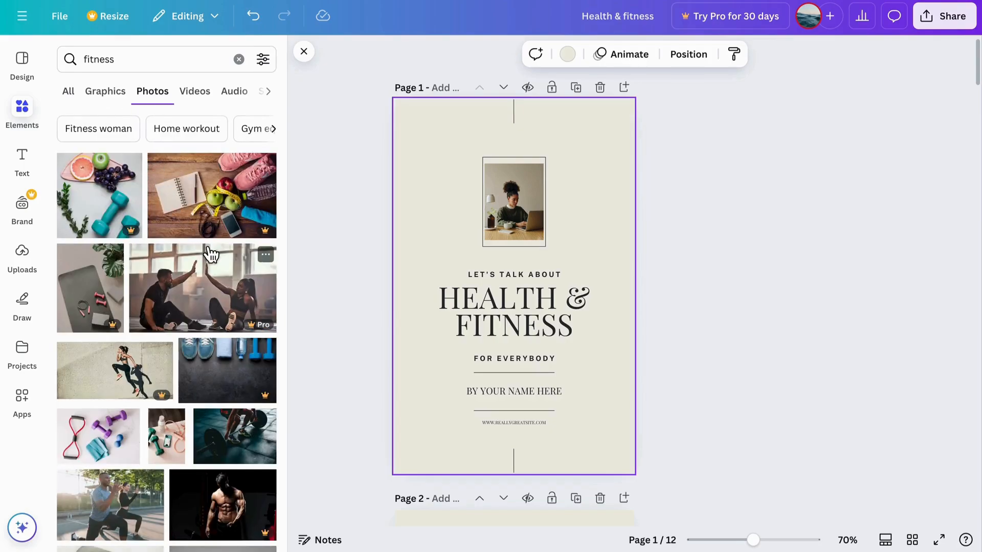
{"action": "scroll", "scroll_direction": "down", "scroll_amount": 3}
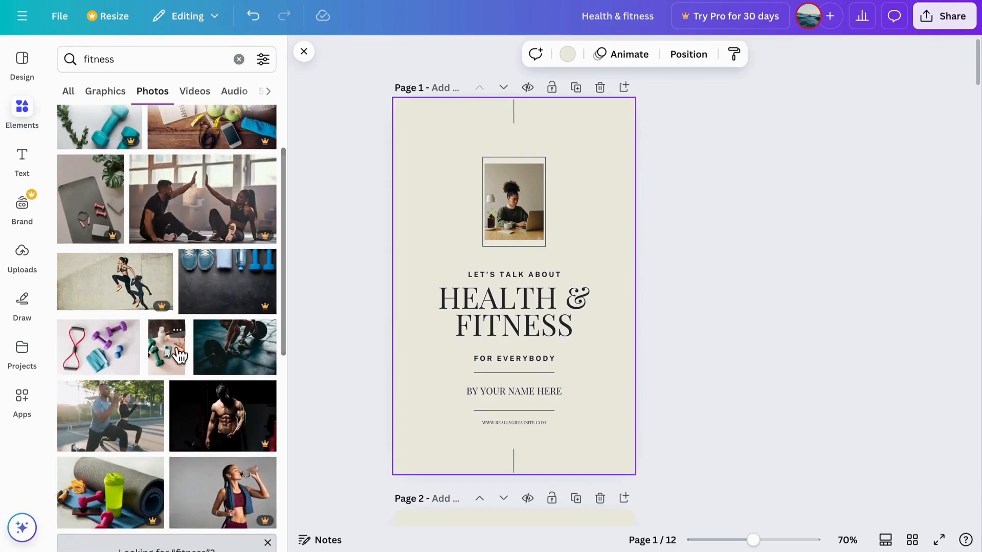
{"action": "scroll", "scroll_direction": "down", "scroll_amount": 3}
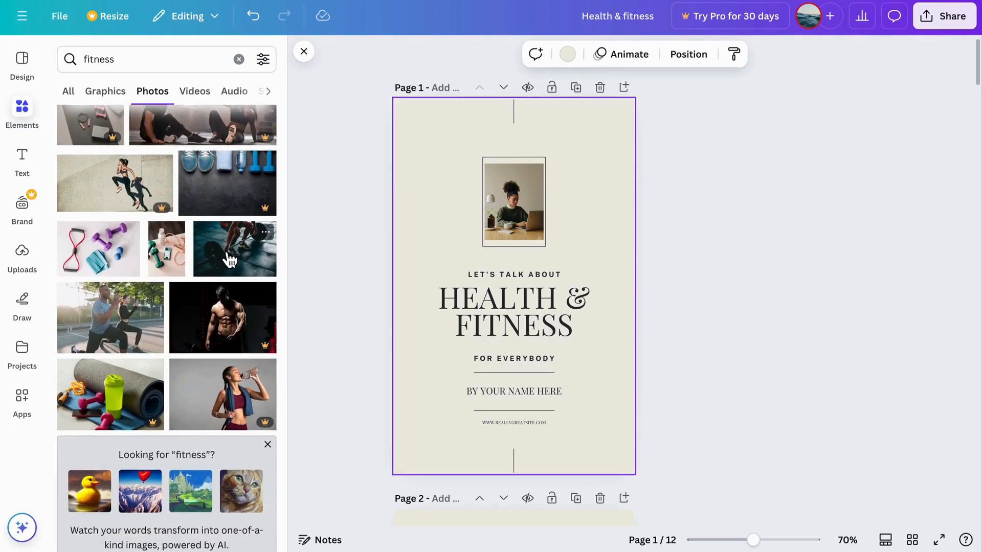
{"action": "left_click_drag", "start_coordinate": [235, 250], "coordinate": [314, 267]}
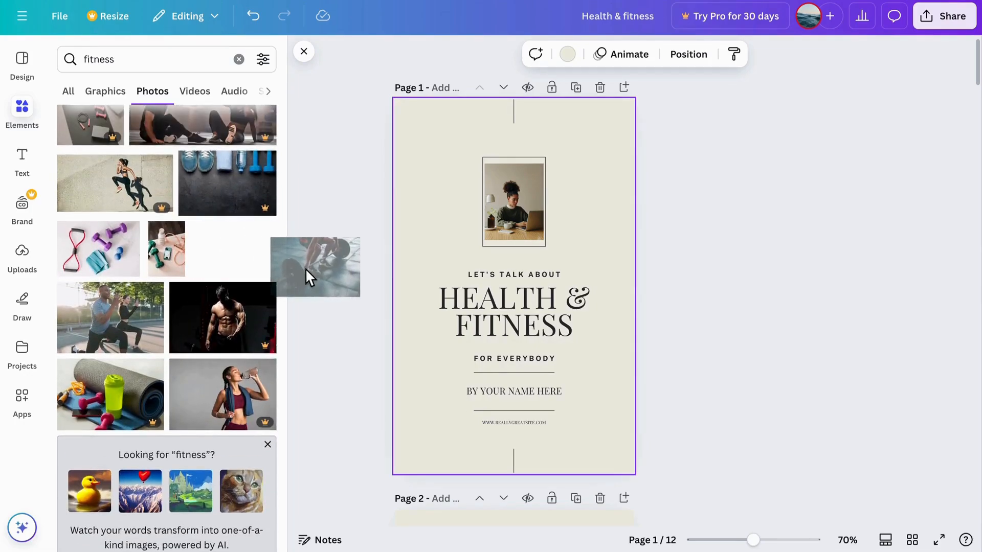
{"action": "left_click_drag", "start_coordinate": [313, 267], "coordinate": [513, 201]}
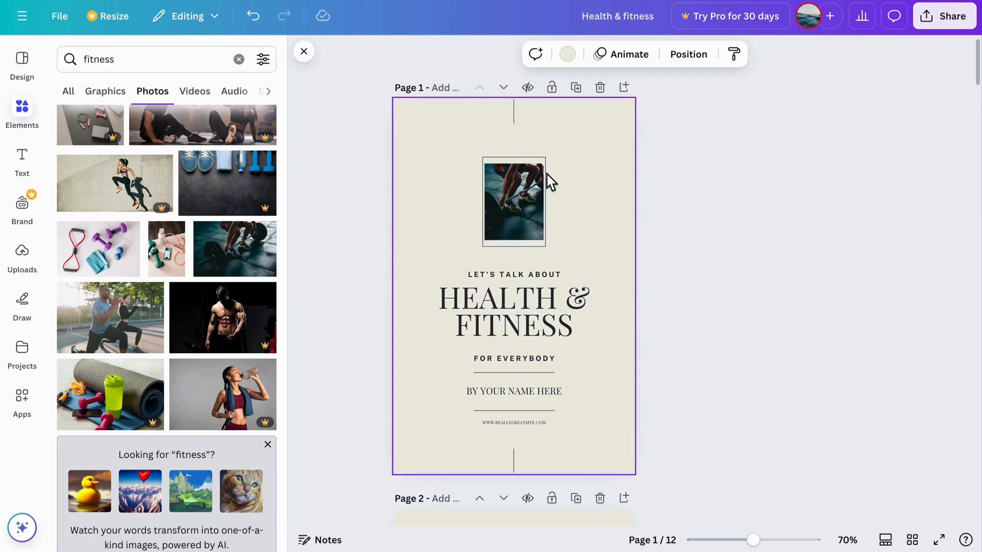
- Stretch the cover photo frame wider and centre it horizontally above the title
{"action": "left_click", "coordinate": [513, 201]}
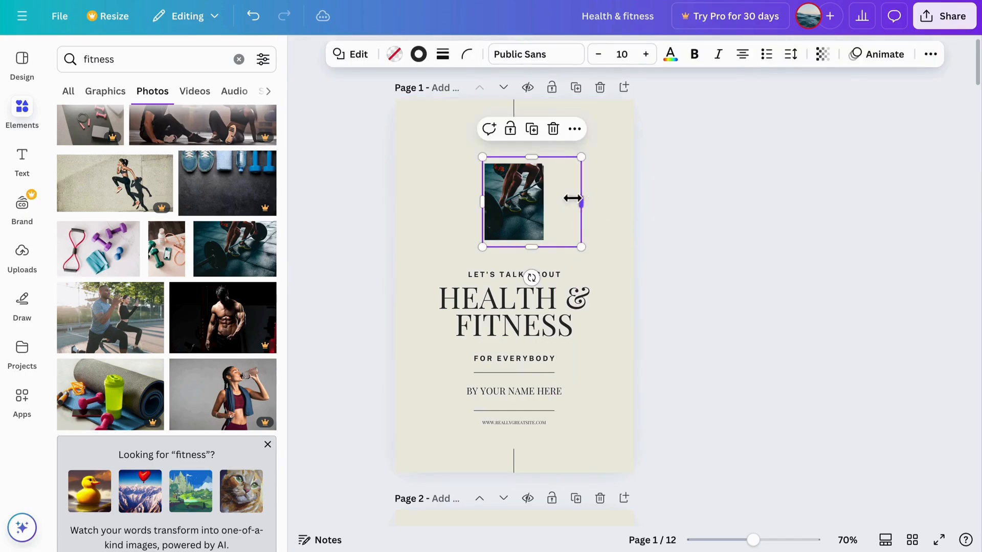
{"action": "left_click_drag", "start_coordinate": [581, 202], "coordinate": [564, 201]}
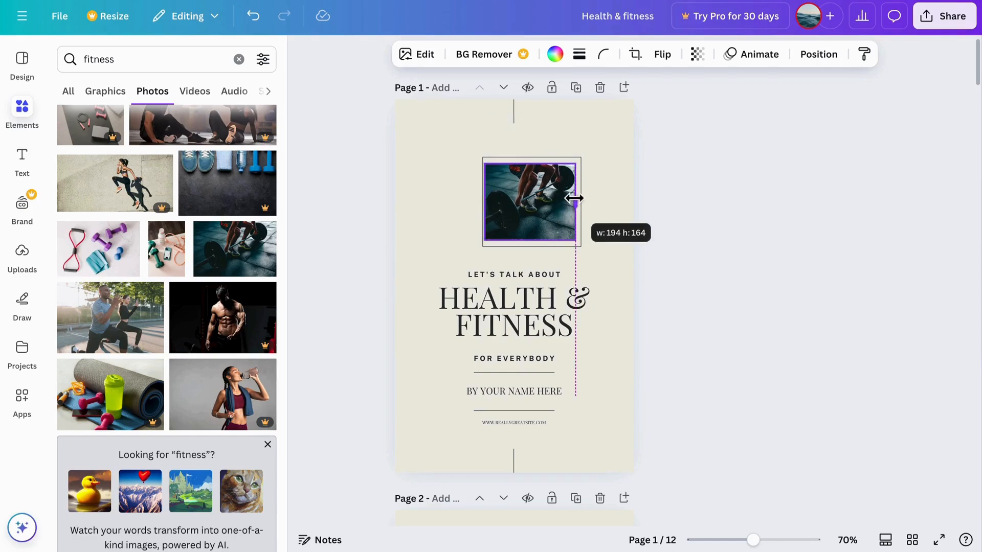
{"action": "left_click_drag", "start_coordinate": [576, 199], "coordinate": [555, 199]}
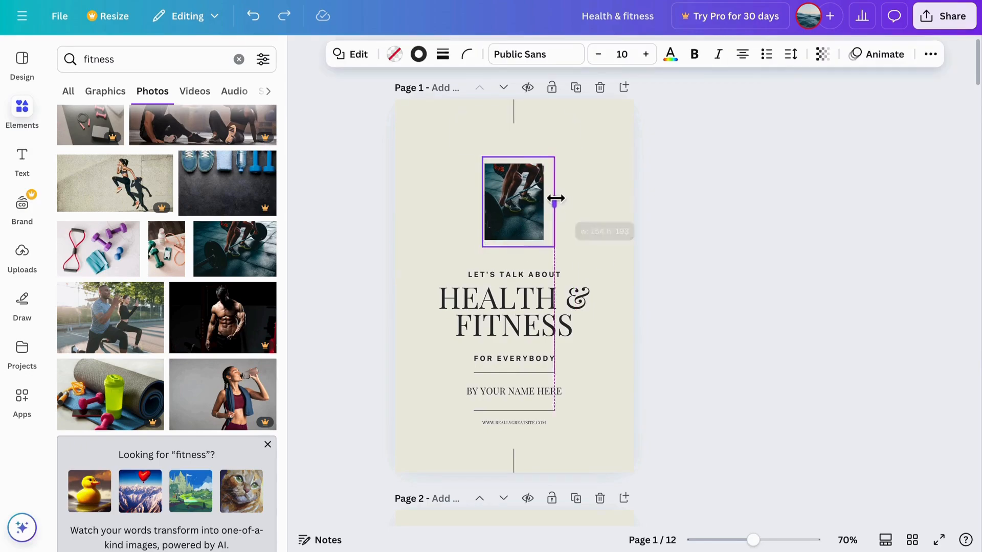
{"action": "left_click_drag", "start_coordinate": [556, 198], "coordinate": [540, 198]}
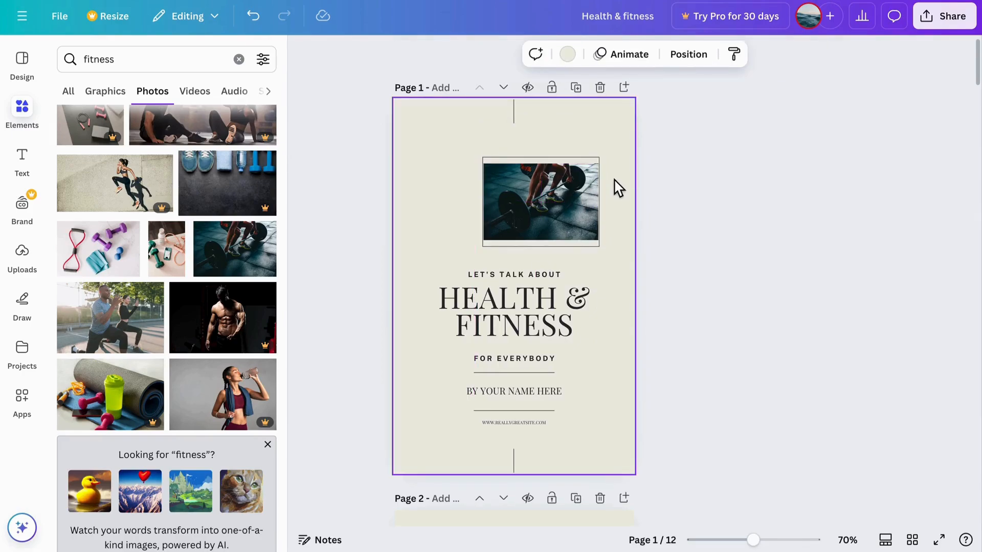
{"action": "left_click", "coordinate": [540, 200]}
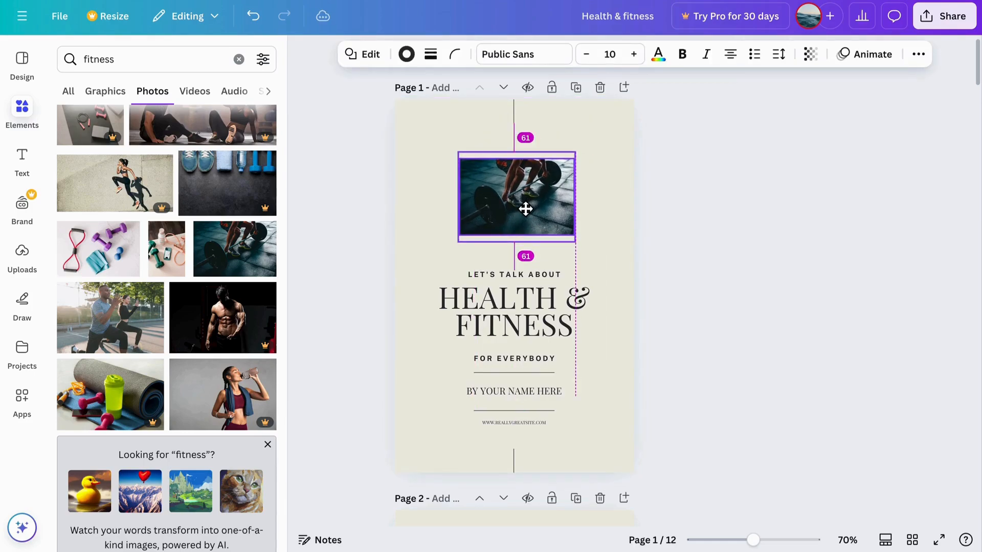
{"action": "left_click", "coordinate": [525, 208]}
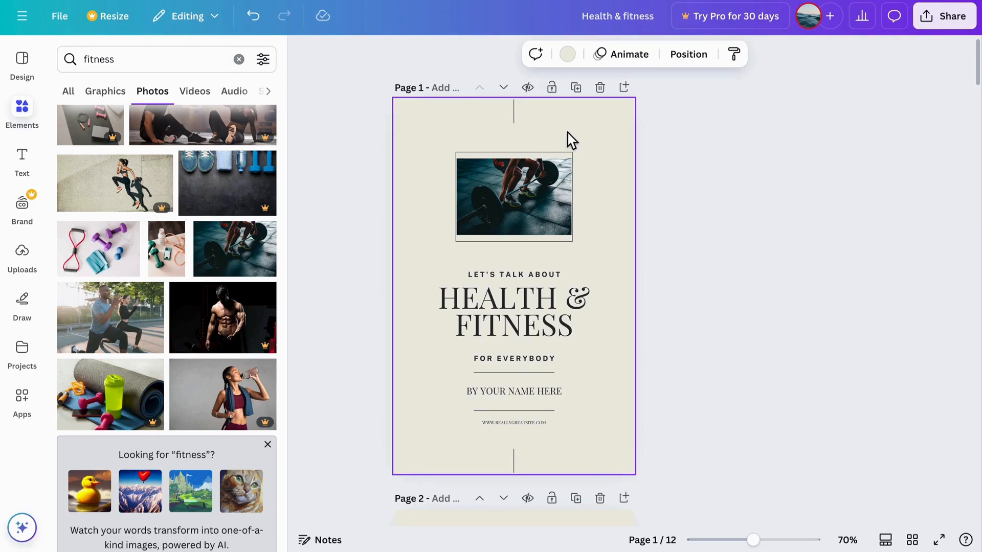
{"action": "mouse_move", "coordinate": [570, 132]}
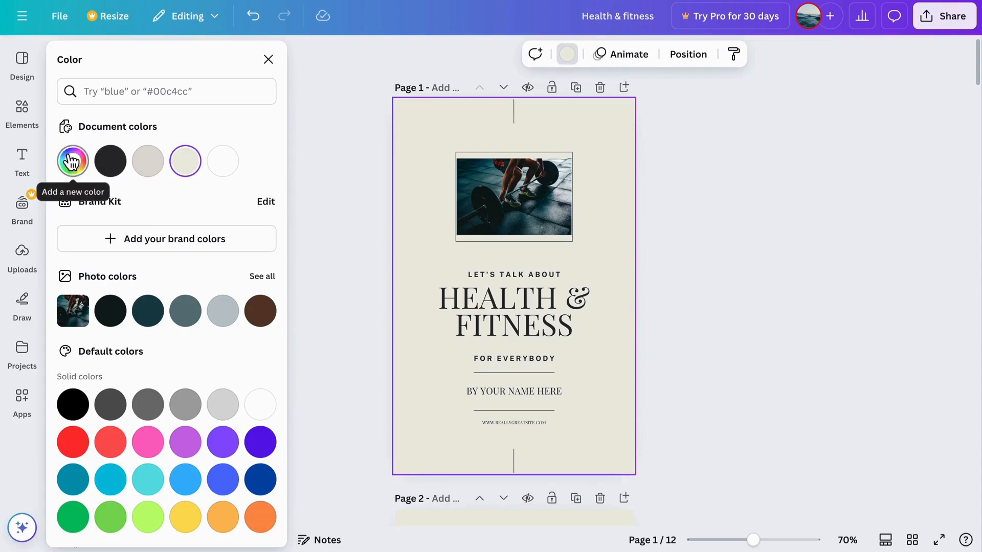
{"action": "mouse_move", "coordinate": [73, 162]}
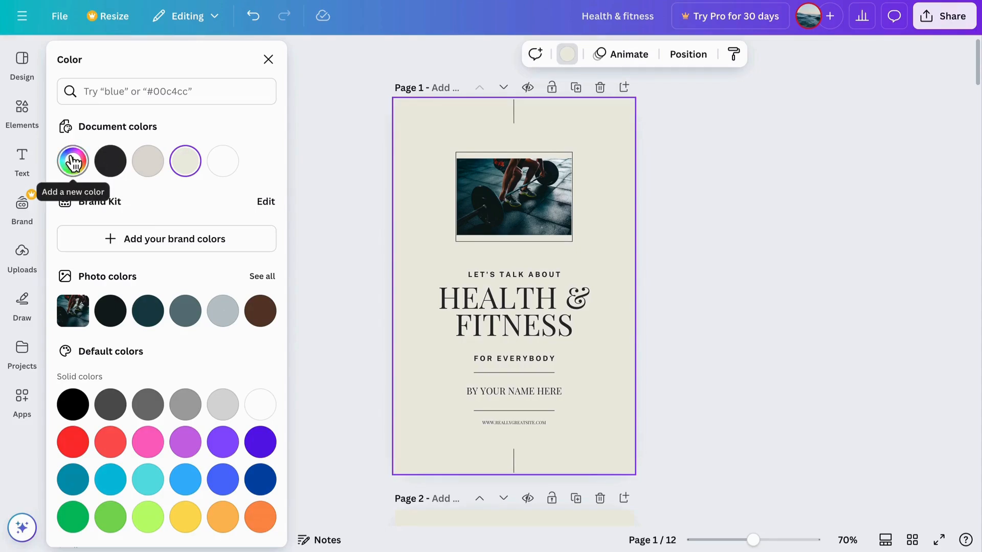
- Add a custom medium grey background colour (#A8A8A8) for the pages
{"action": "left_click", "coordinate": [72, 161]}
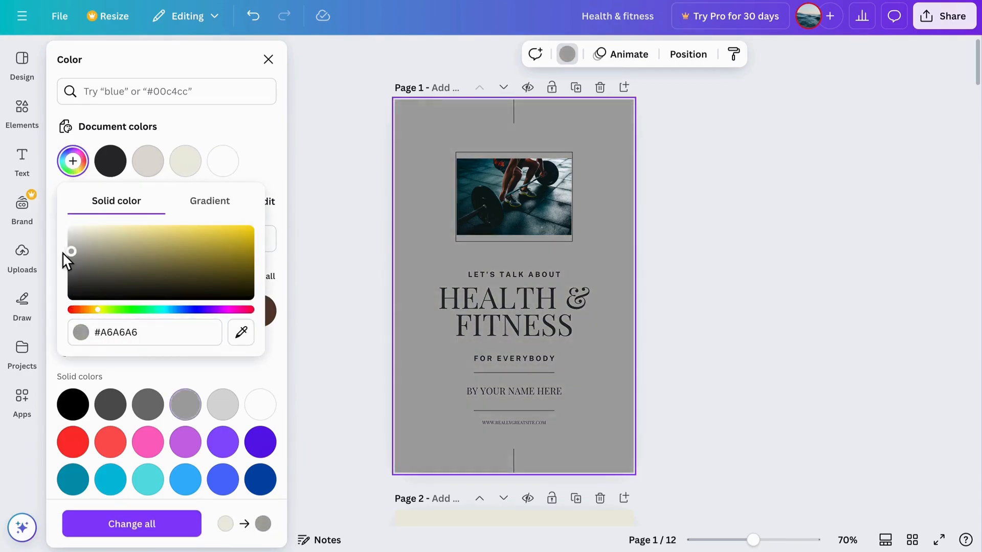
{"action": "scroll", "scroll_direction": "down", "scroll_amount": 3}
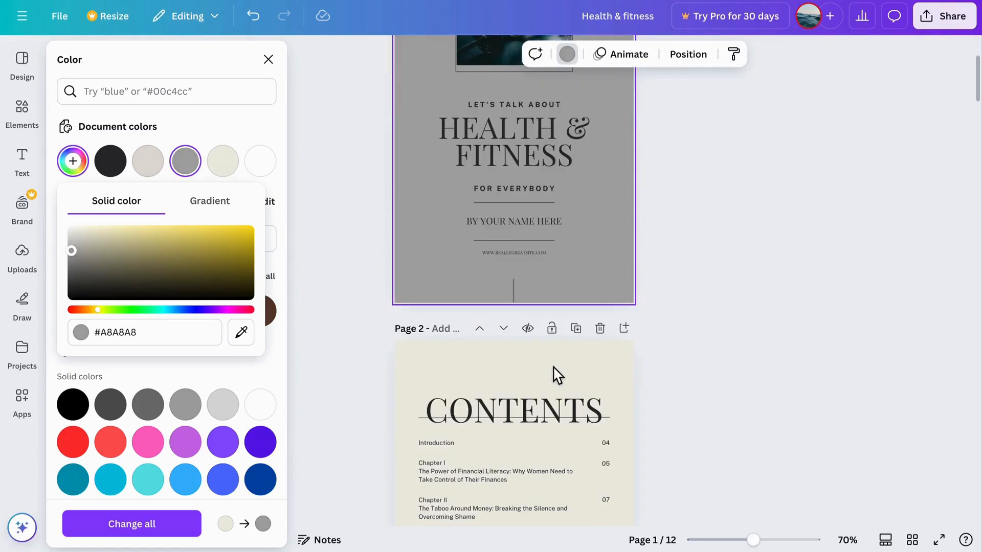
{"action": "scroll", "scroll_direction": "up", "scroll_amount": 3}
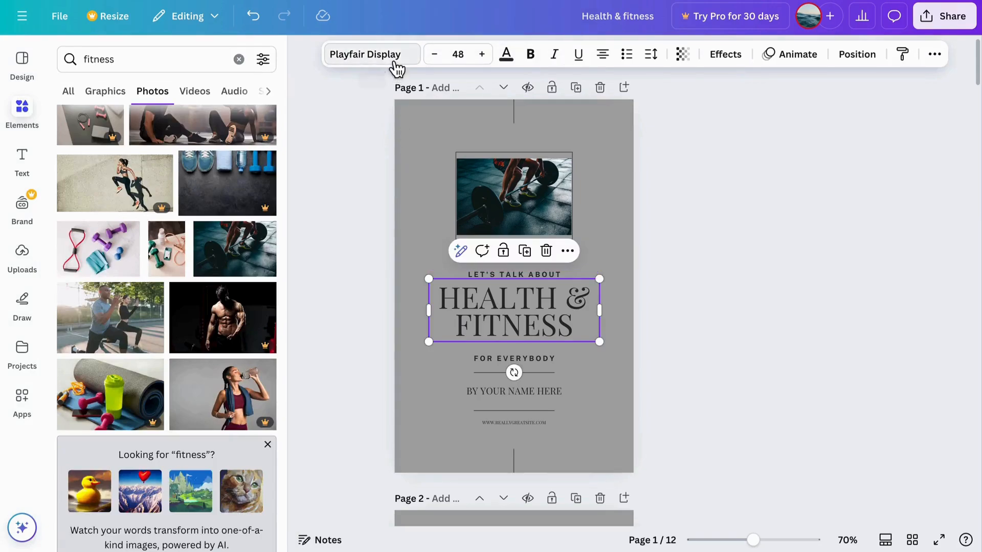
- Change the title's Playfair Display font to Graduate and review the other pages
{"action": "left_click", "coordinate": [368, 54]}
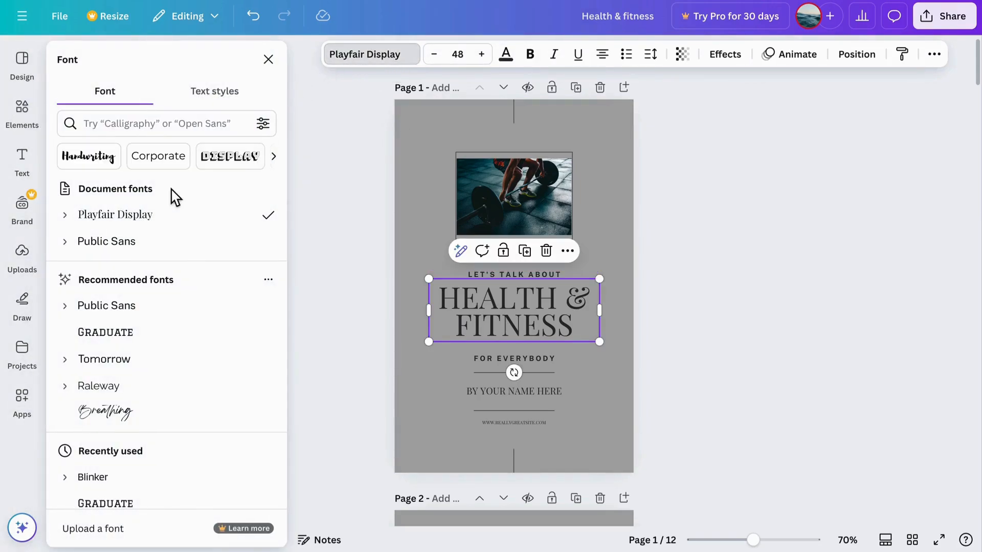
{"action": "mouse_move", "coordinate": [106, 332]}
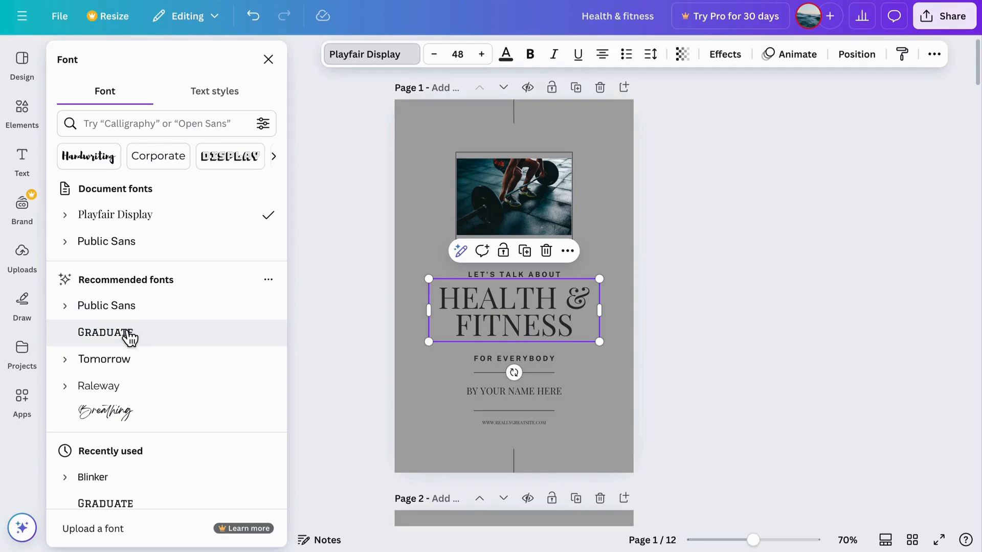
{"action": "left_click", "coordinate": [105, 332]}
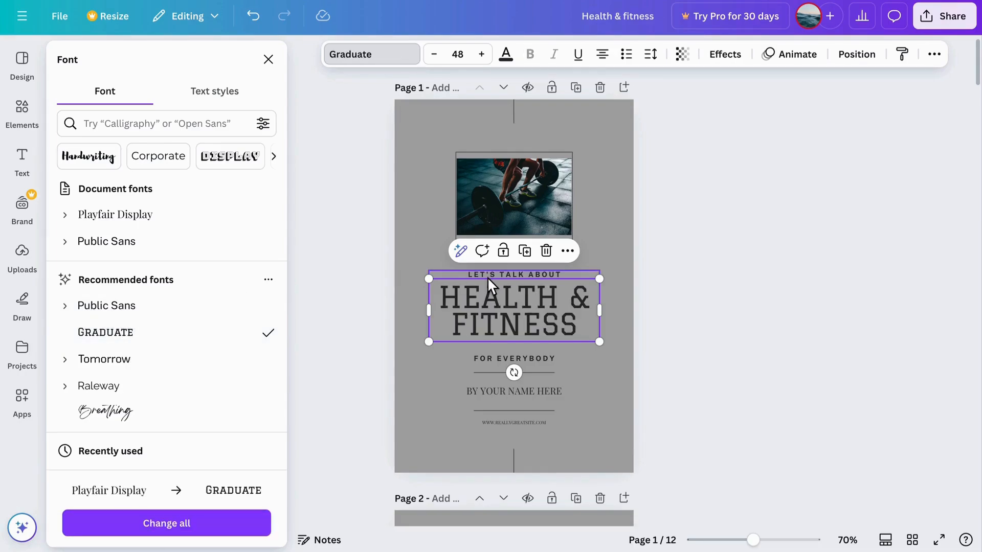
{"action": "scroll", "scroll_direction": "down", "scroll_amount": 3}
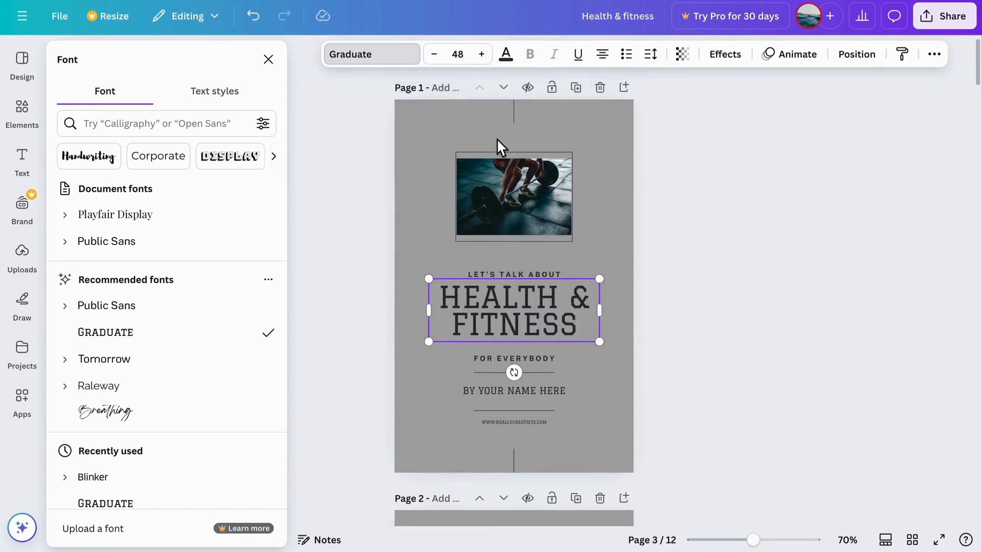
{"action": "scroll", "scroll_direction": "down", "scroll_amount": 3}
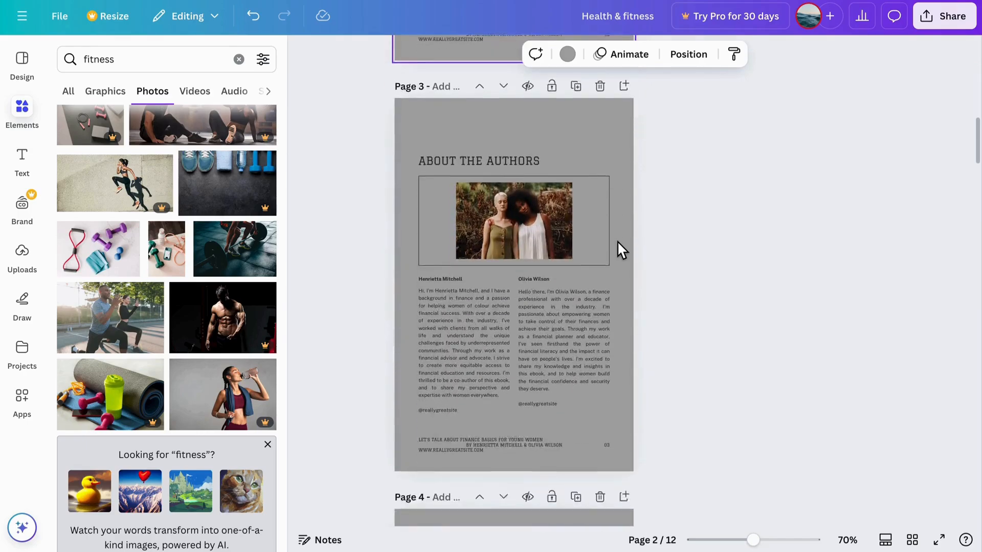
- On the About the Authors page, change the alignment of the second author's biography text
{"action": "scroll", "scroll_direction": "down", "scroll_amount": 3}
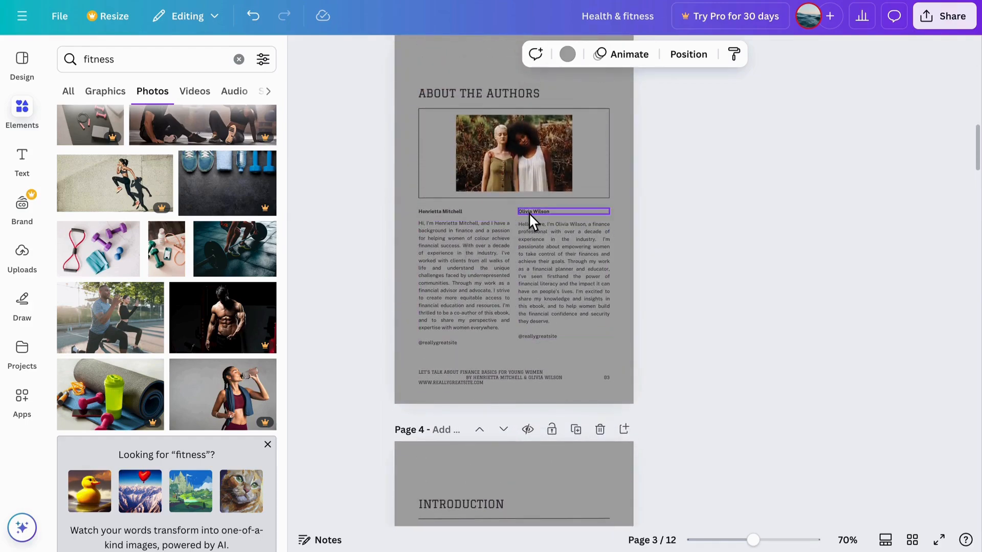
{"action": "left_click", "coordinate": [440, 210]}
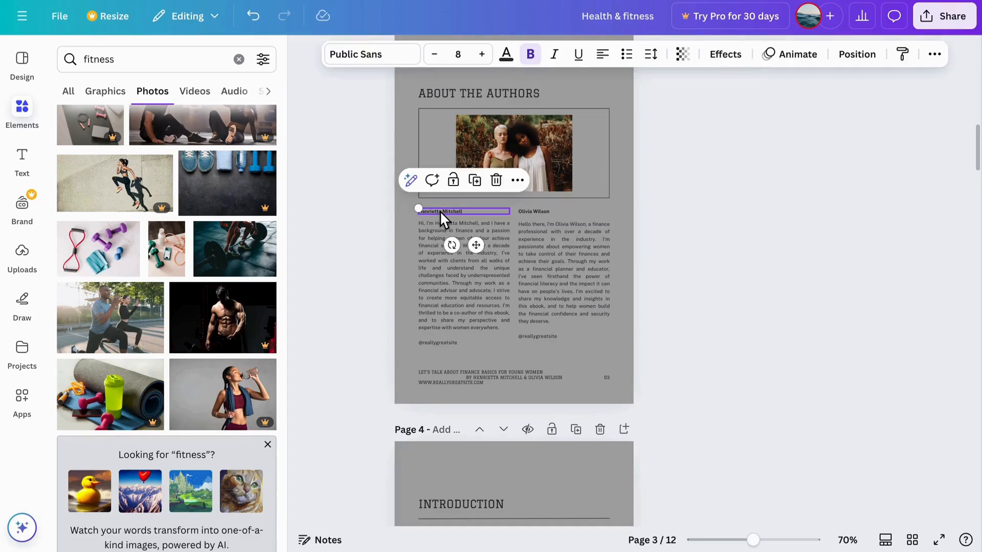
{"action": "left_click", "coordinate": [495, 180]}
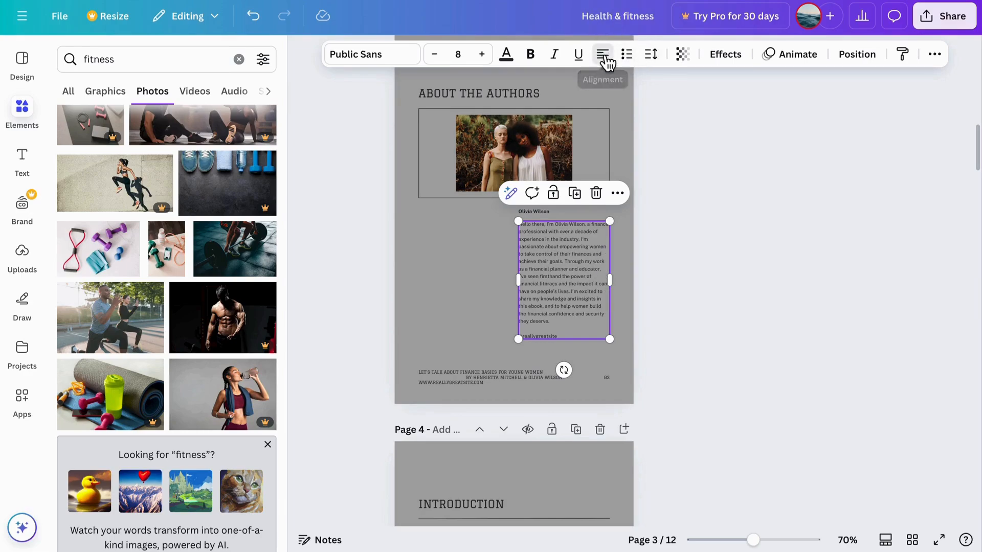
{"action": "left_click", "coordinate": [602, 55]}
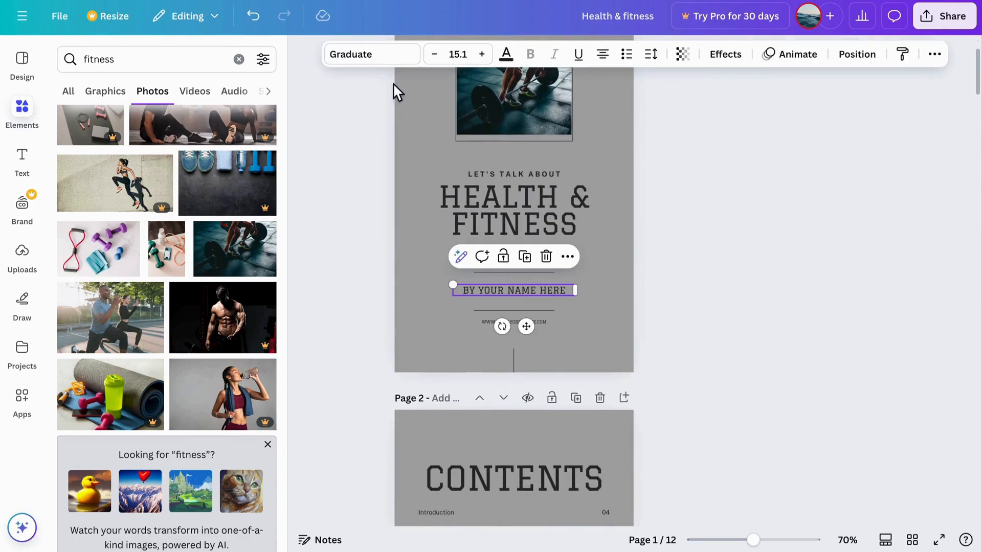
- Set the 'BY YOUR NAME HERE' byline to white and apply it to all matching text
{"action": "left_click", "coordinate": [504, 54]}
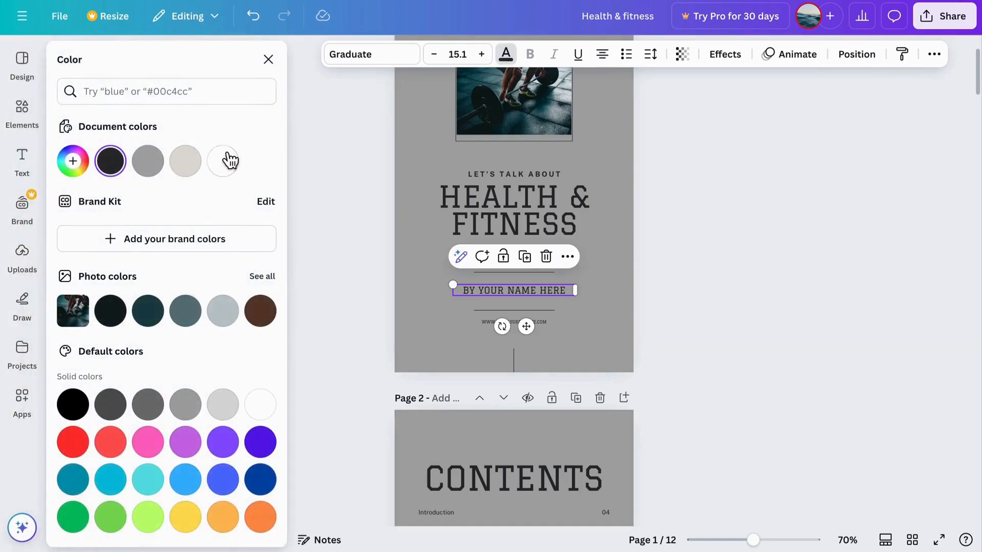
{"action": "left_click", "coordinate": [223, 160]}
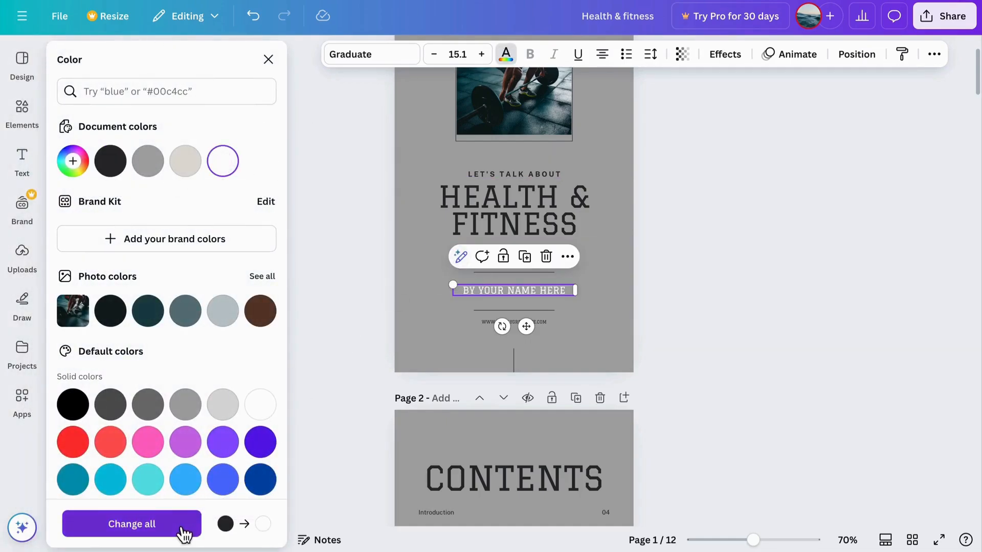
{"action": "left_click", "coordinate": [132, 524]}
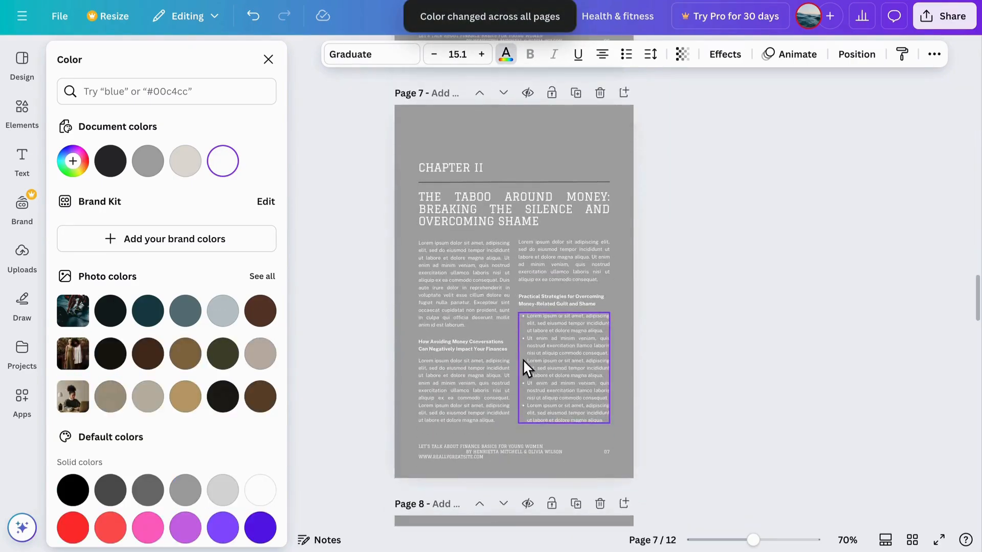
{"action": "scroll", "scroll_direction": "down", "scroll_amount": 3}
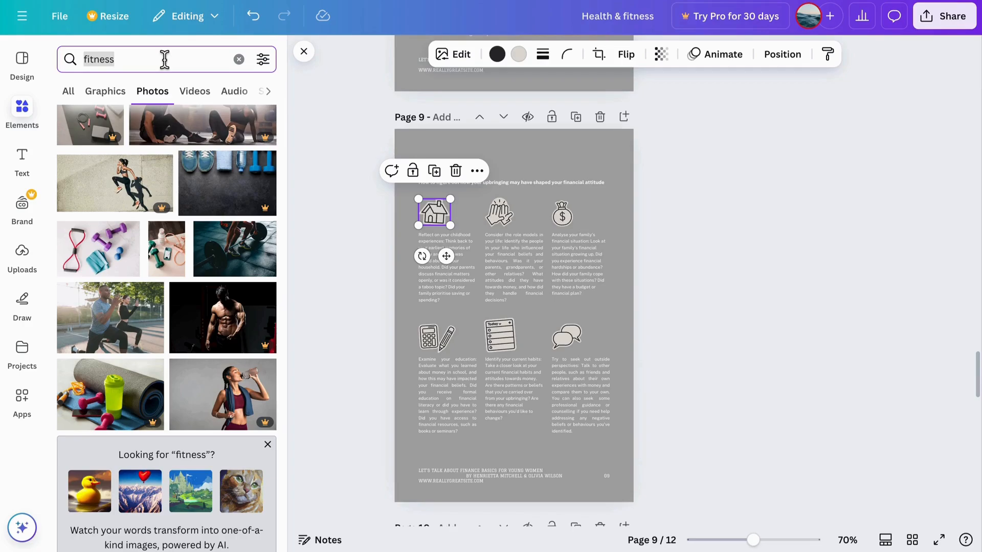
- Find a black dumbbell graphic in Elements and drop it onto page 9's house icon
{"action": "type", "text": "dumbbell"}
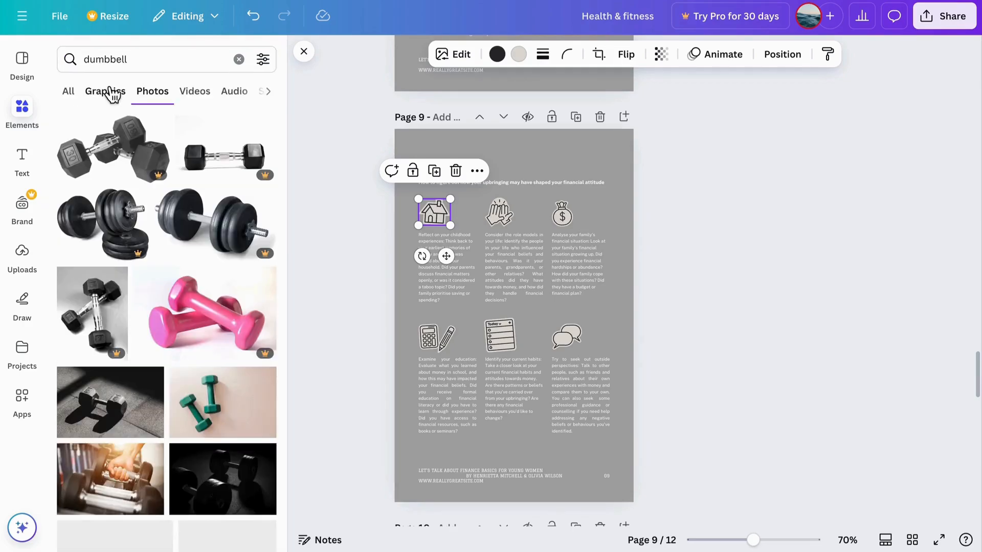
{"action": "left_click", "coordinate": [104, 91]}
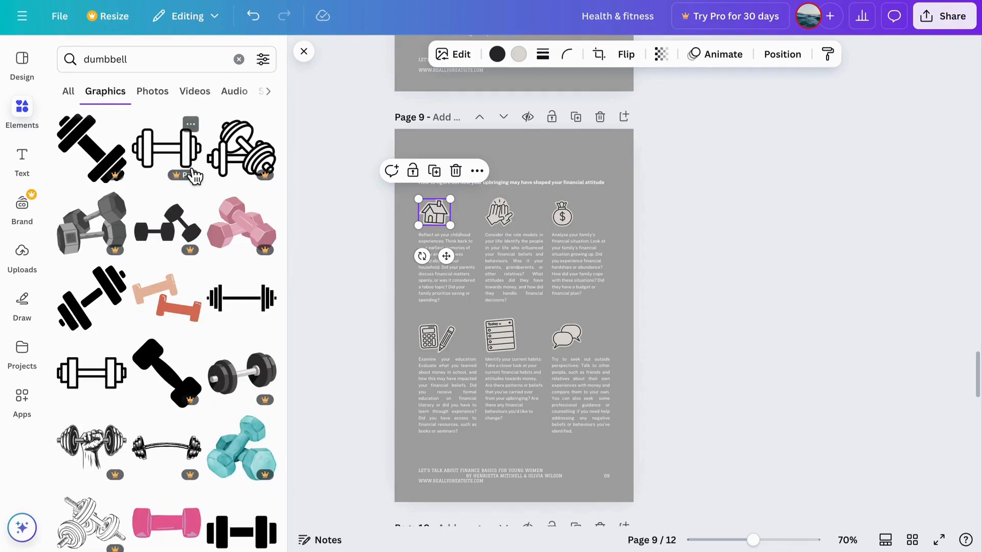
{"action": "scroll", "scroll_direction": "down", "scroll_amount": 3}
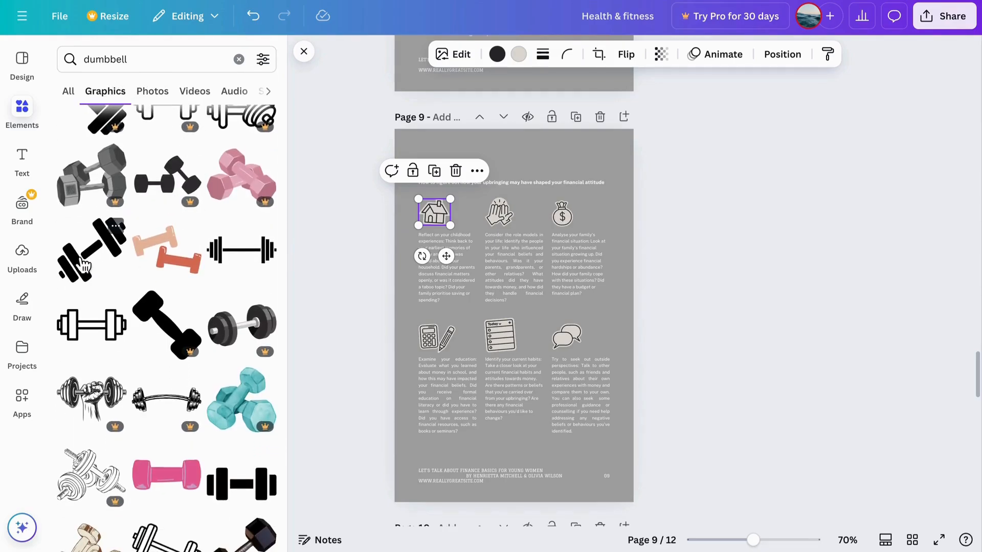
{"action": "left_click_drag", "start_coordinate": [91, 251], "coordinate": [508, 156]}
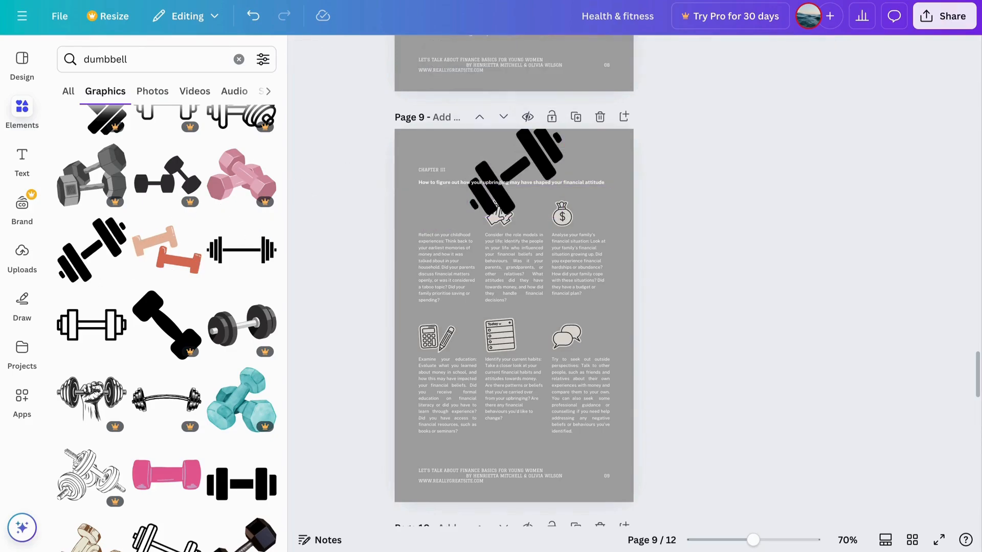
- Nudge the dumbbell so it lines up with the text column below
{"action": "left_click", "coordinate": [495, 207]}
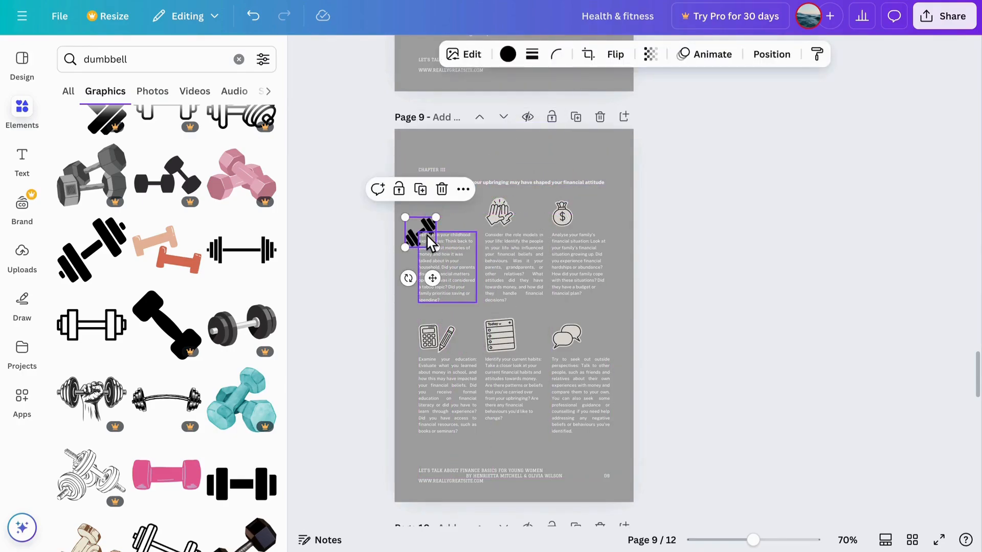
{"action": "left_click_drag", "start_coordinate": [425, 238], "coordinate": [437, 213]}
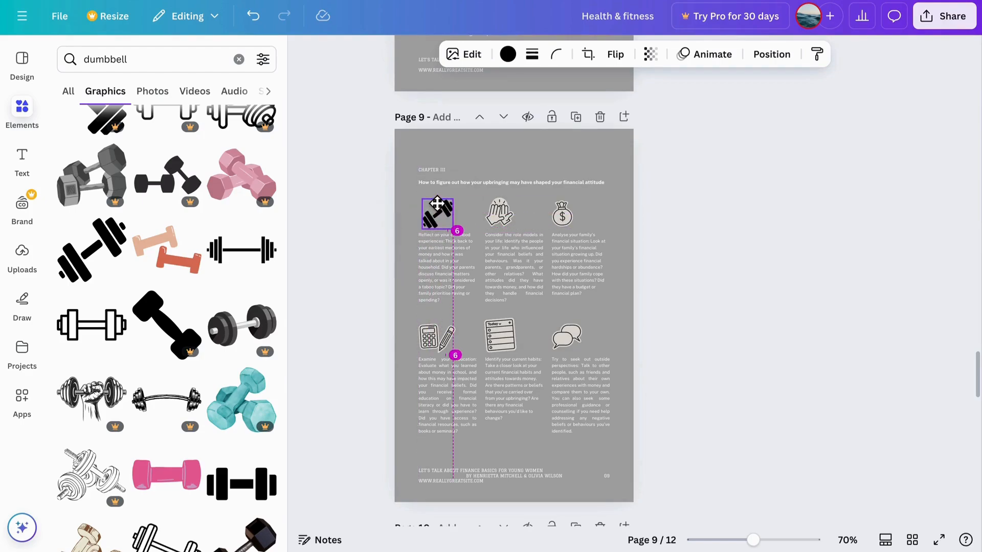
- Recolour the page 9 dumbbell to a light grey tone
{"action": "left_click", "coordinate": [508, 54]}
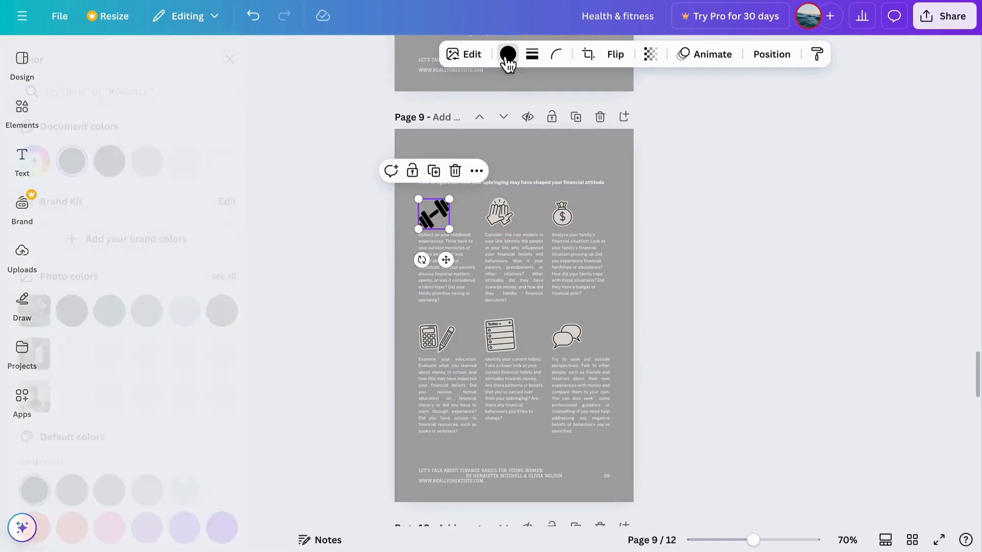
{"action": "left_click", "coordinate": [508, 54]}
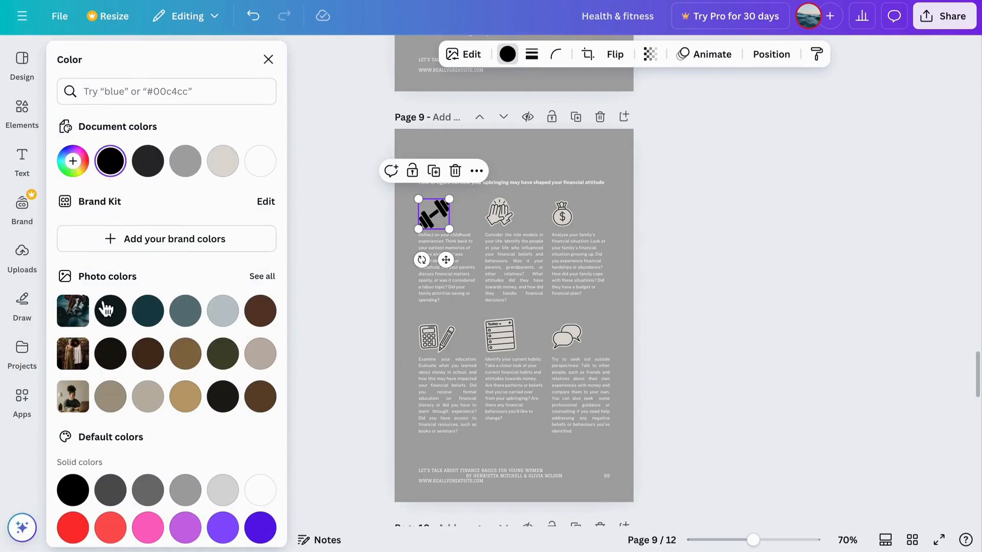
{"action": "left_click", "coordinate": [222, 311]}
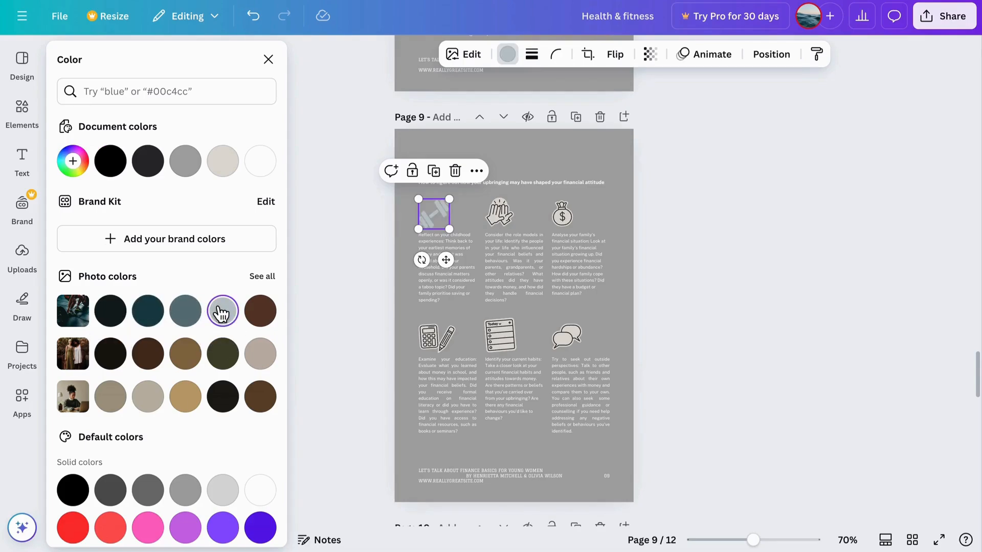
{"action": "left_click", "coordinate": [147, 311]}
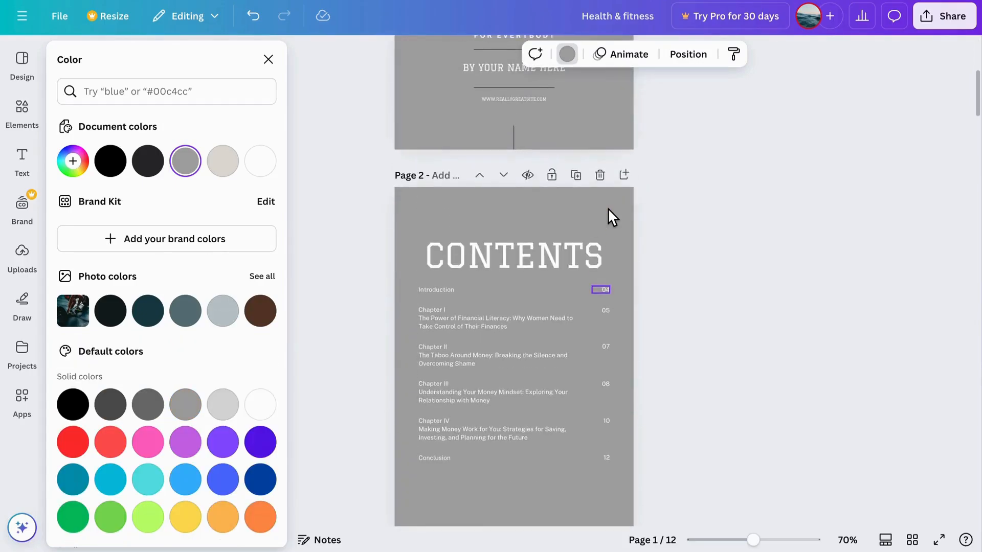
- Scroll through the design and bring up the Share options
{"action": "scroll", "scroll_direction": "down", "scroll_amount": 3}
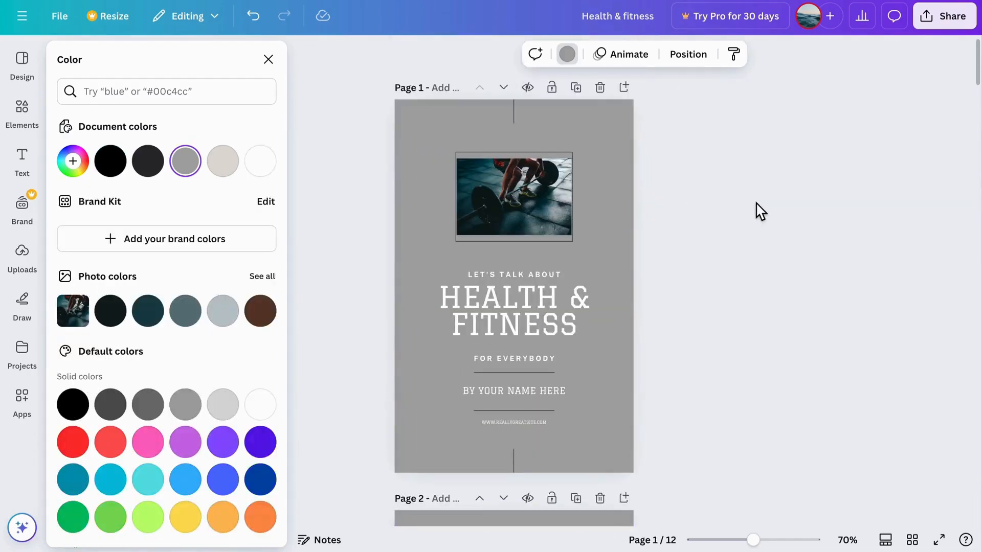
{"action": "left_click", "coordinate": [951, 15]}
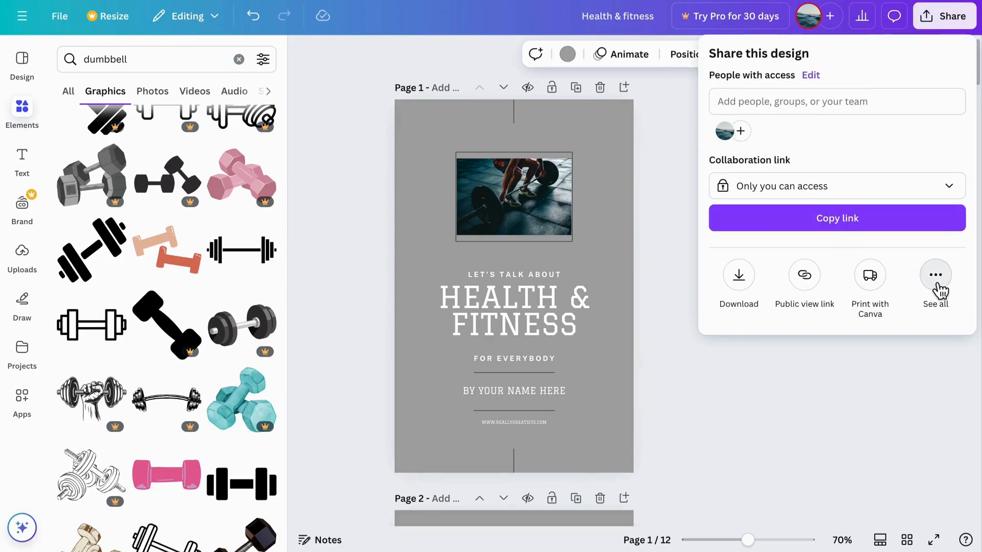
- Reach the download settings via See all and keep PNG for all 12 pages
{"action": "left_click", "coordinate": [935, 274]}
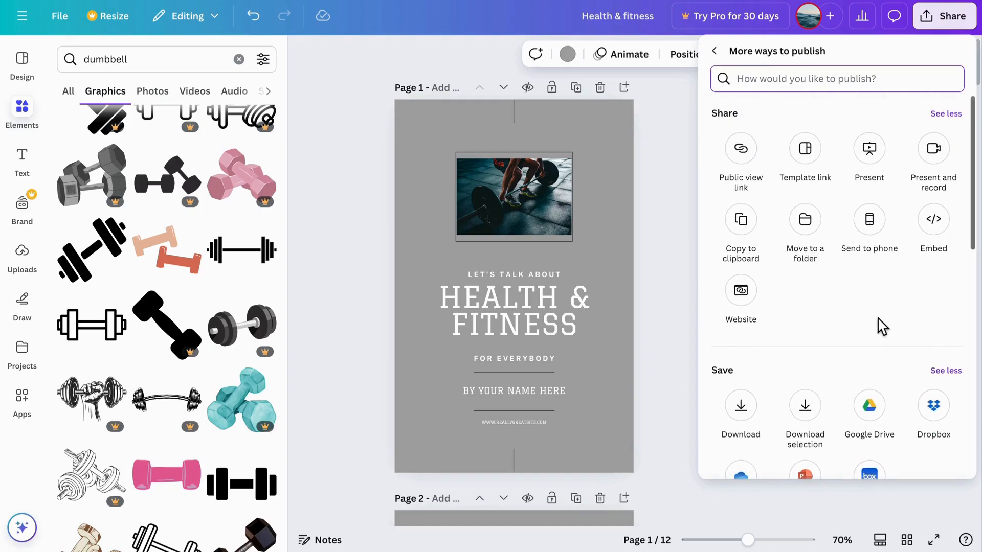
{"action": "scroll", "scroll_direction": "down", "scroll_amount": 3}
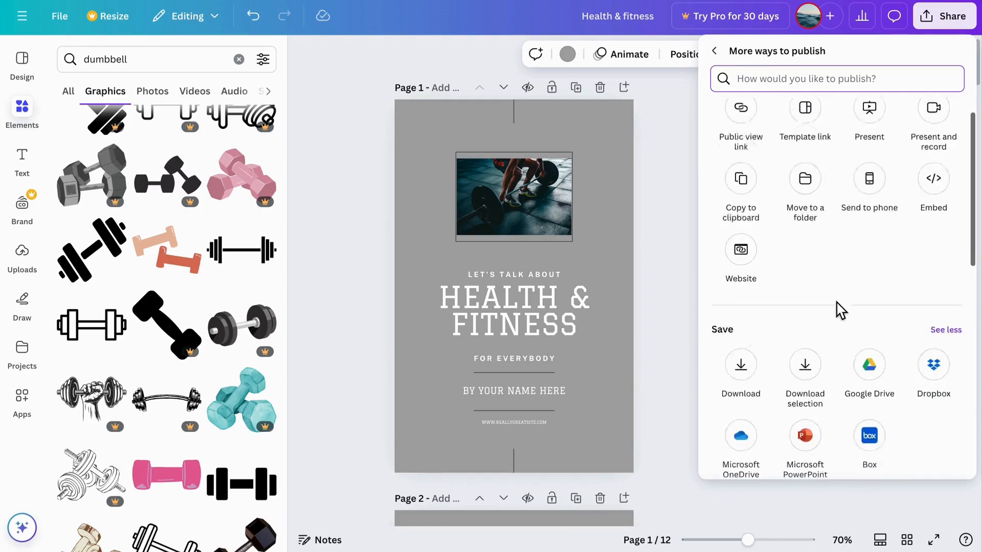
{"action": "left_click", "coordinate": [739, 365]}
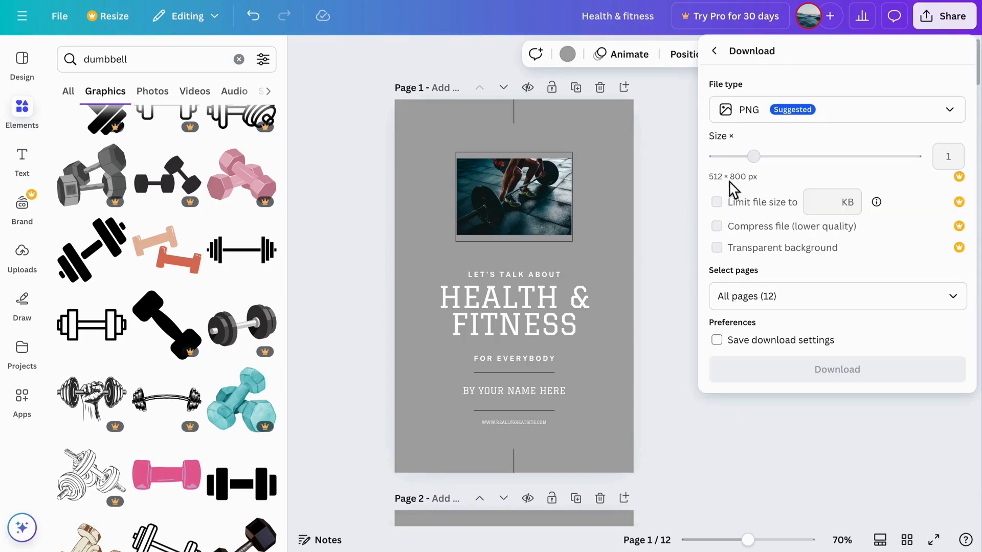
{"action": "left_click", "coordinate": [835, 110]}
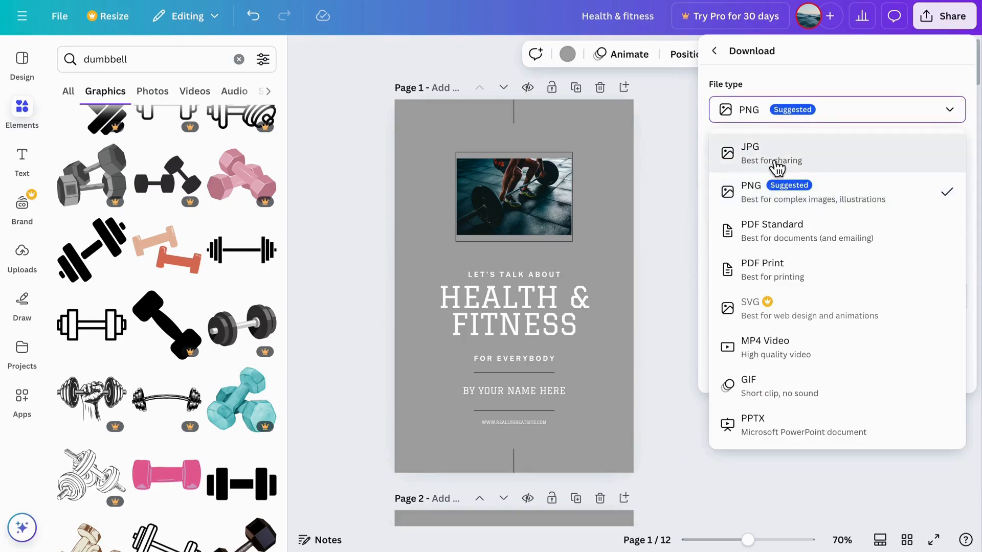
{"action": "left_click", "coordinate": [751, 192]}
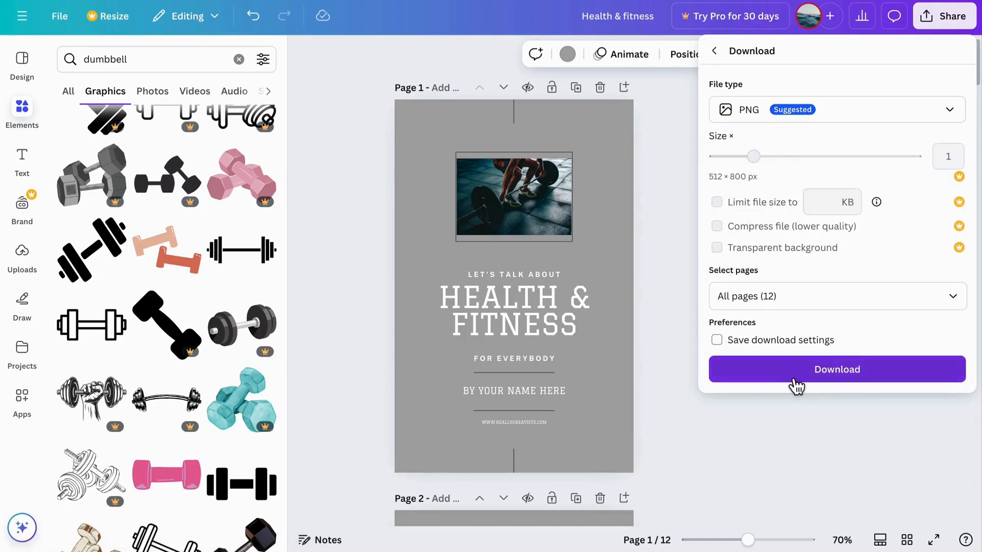
{"action": "mouse_move", "coordinate": [787, 392]}
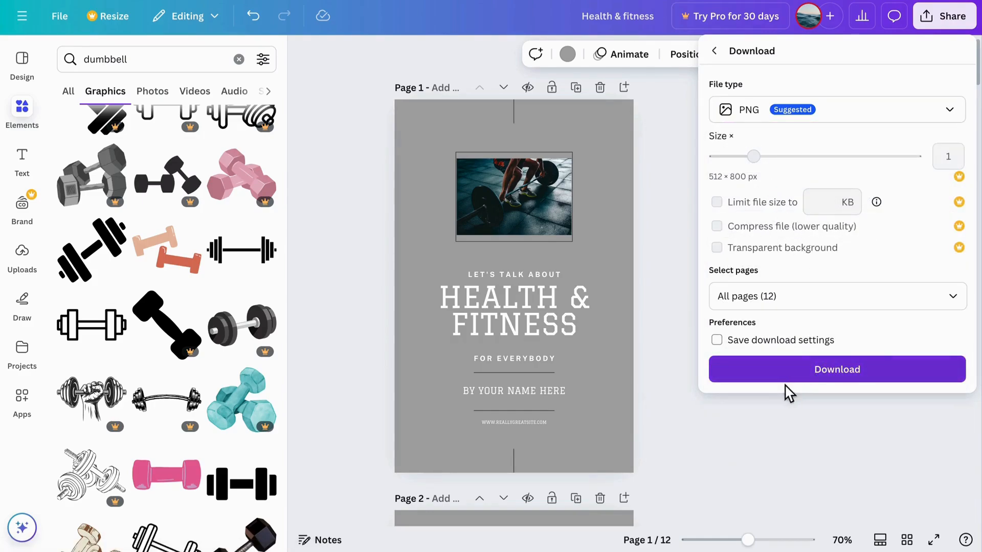